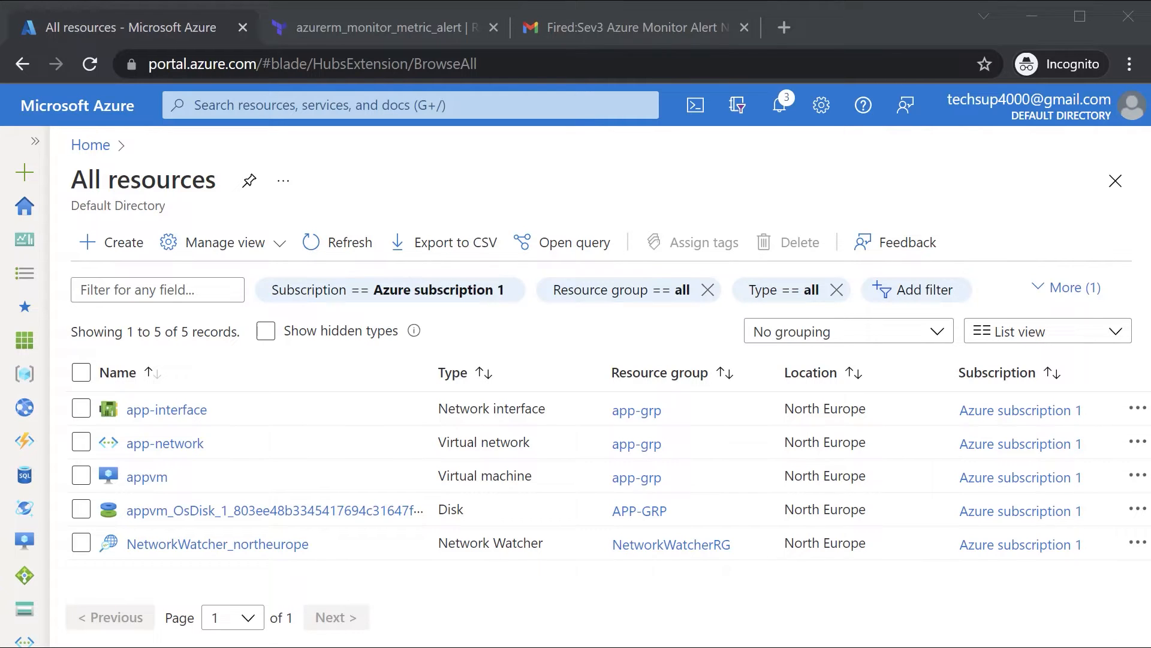
- Navigate from Subscriptions to Azure subscription 1 and its Budgets page under Cost Management
{"action": "left_click", "coordinate": [408, 104]}
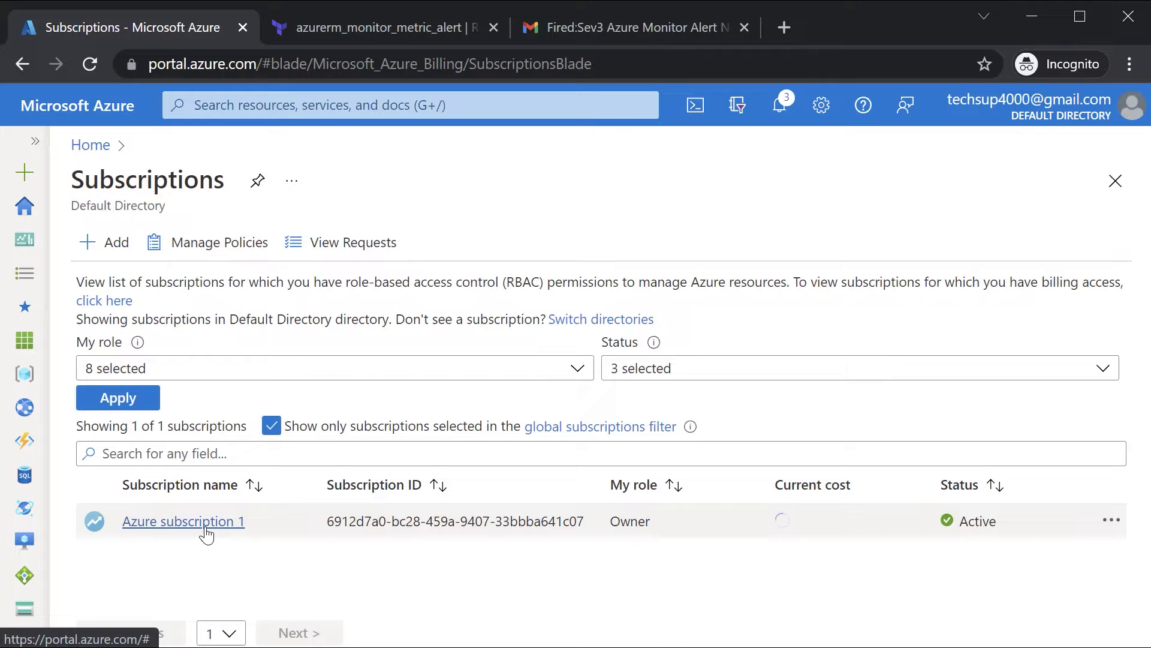
{"action": "left_click", "coordinate": [182, 521]}
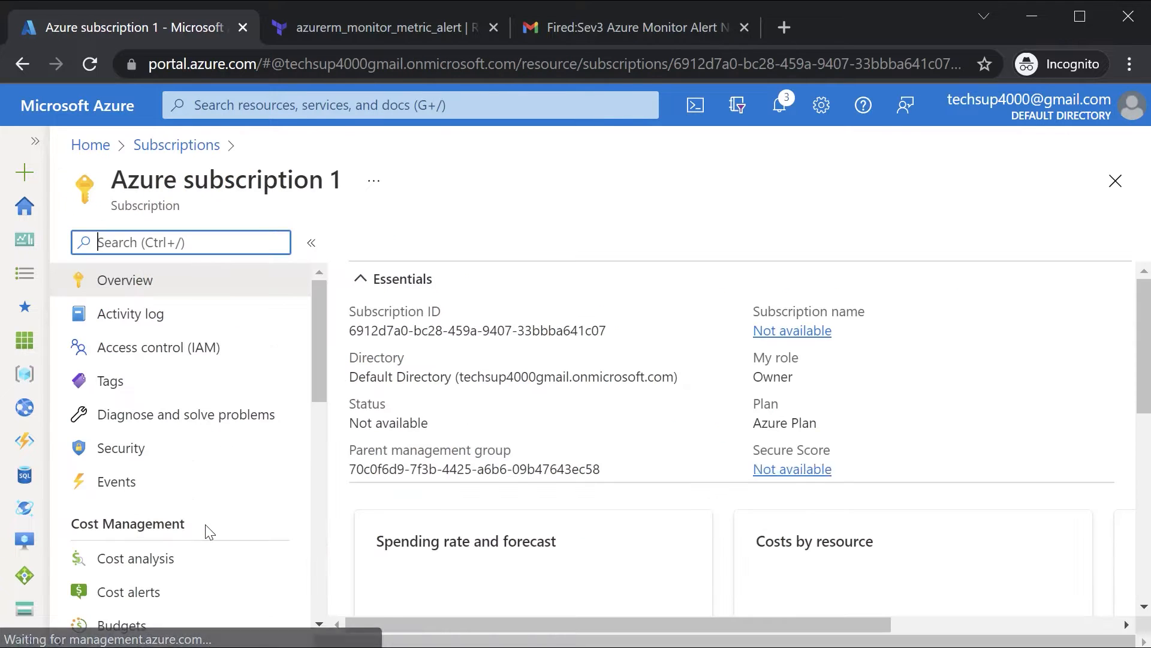
{"action": "scroll", "scroll_direction": "down", "scroll_amount": 3}
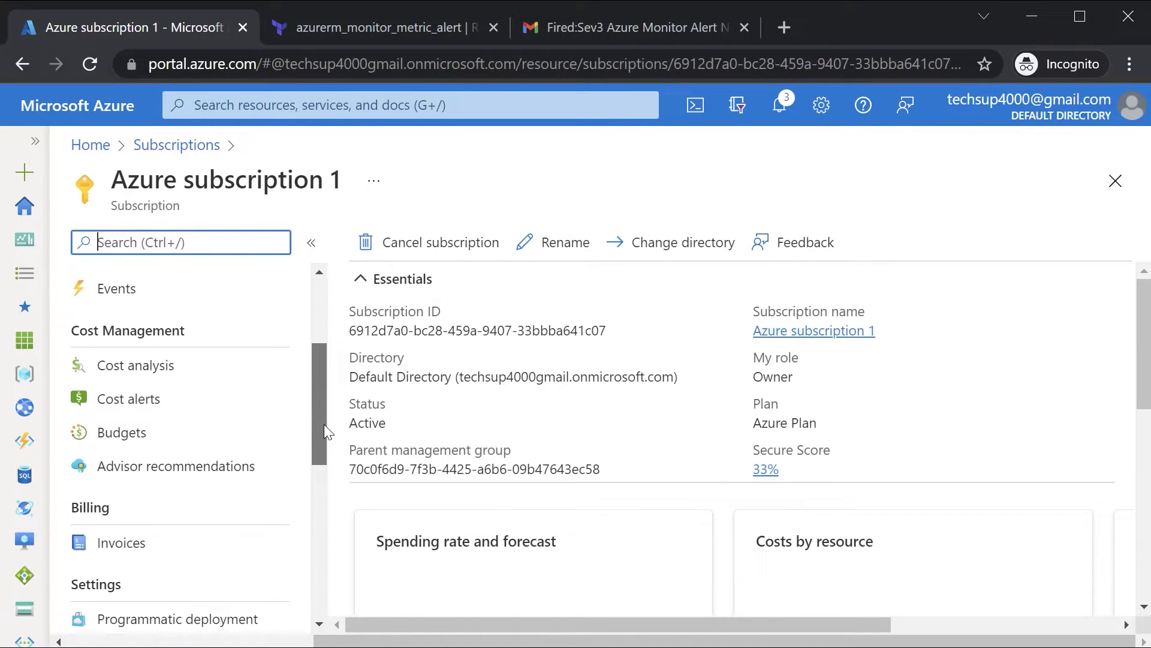
{"action": "left_click", "coordinate": [121, 432]}
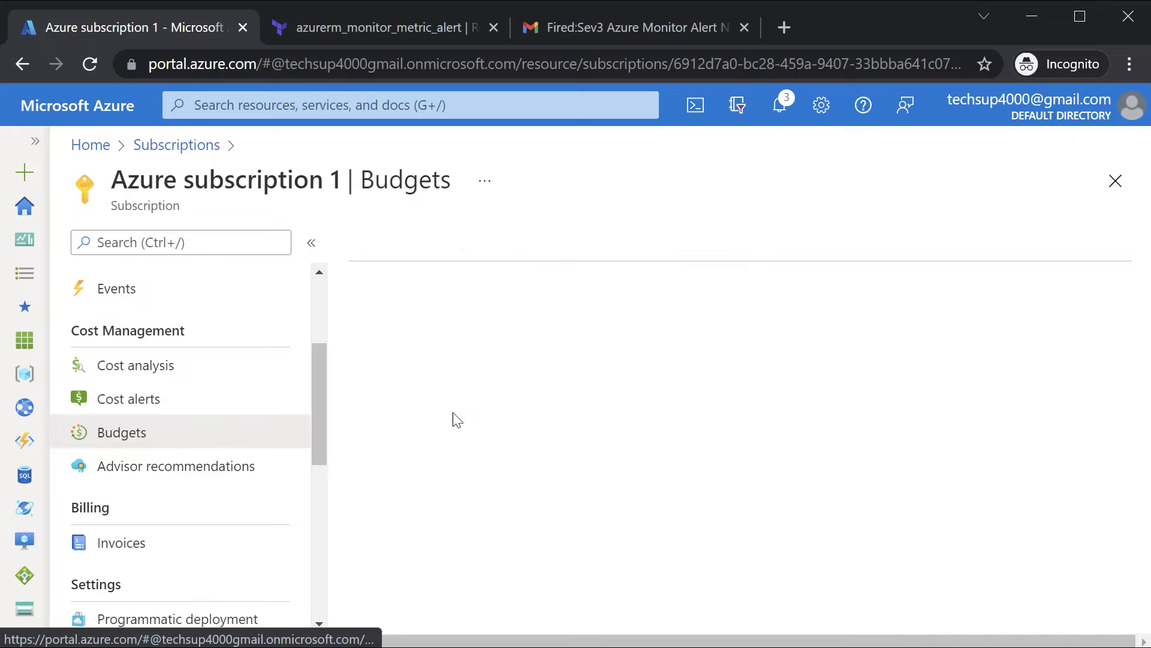
{"action": "left_click", "coordinate": [121, 431]}
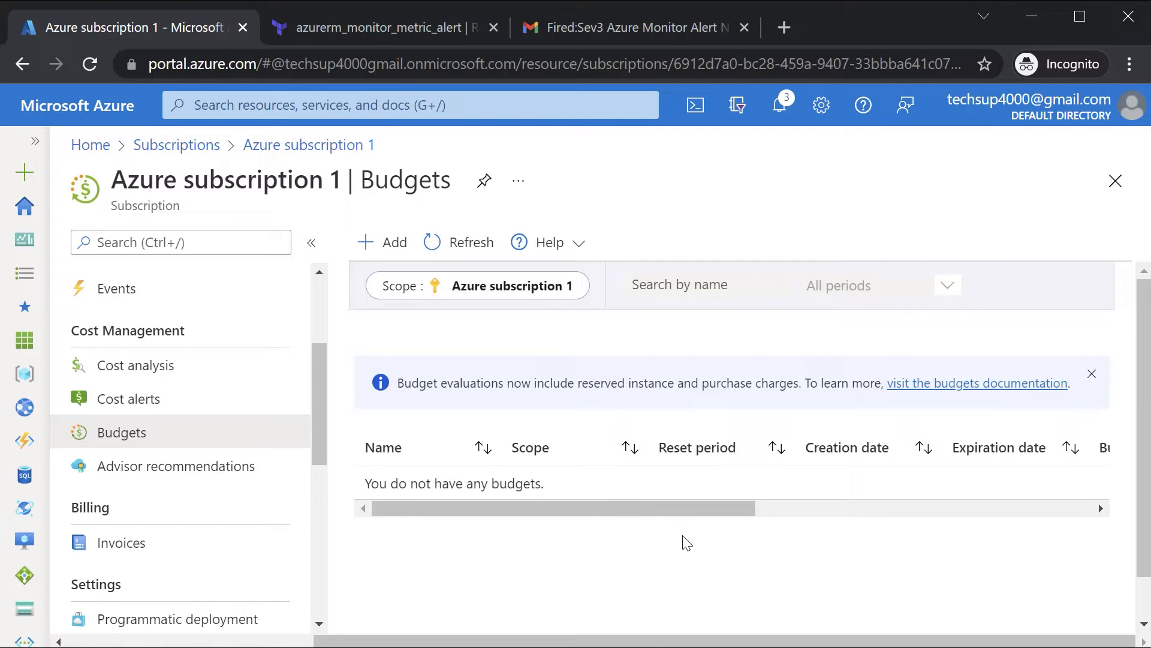
{"action": "mouse_move", "coordinate": [535, 502]}
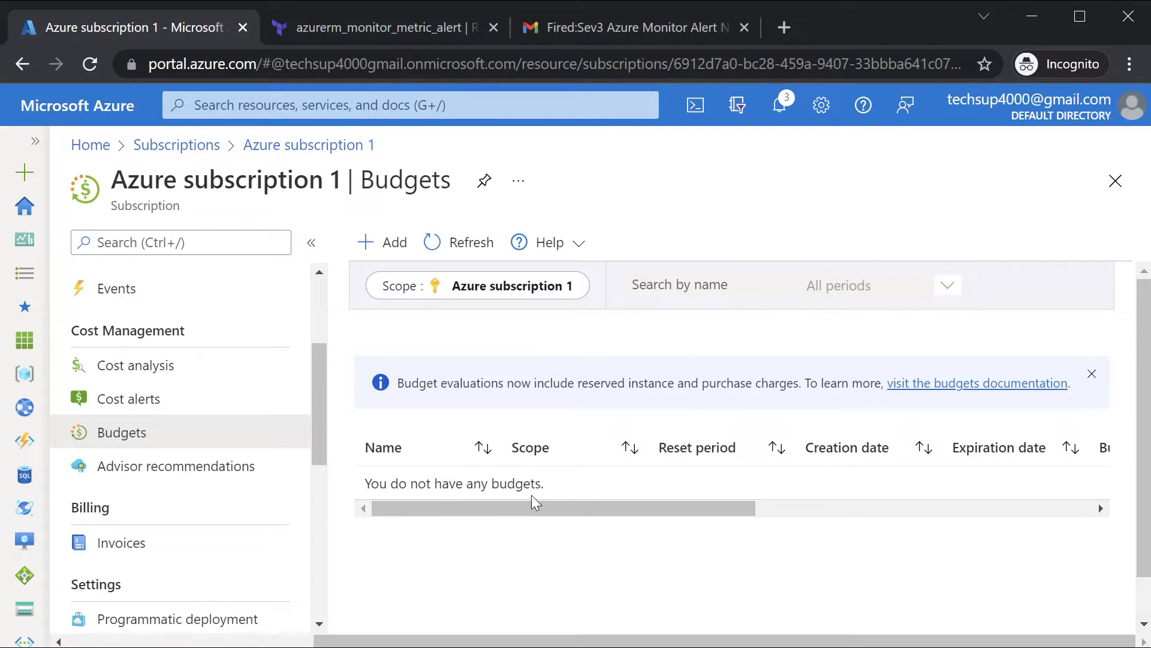
{"action": "mouse_move", "coordinate": [394, 243]}
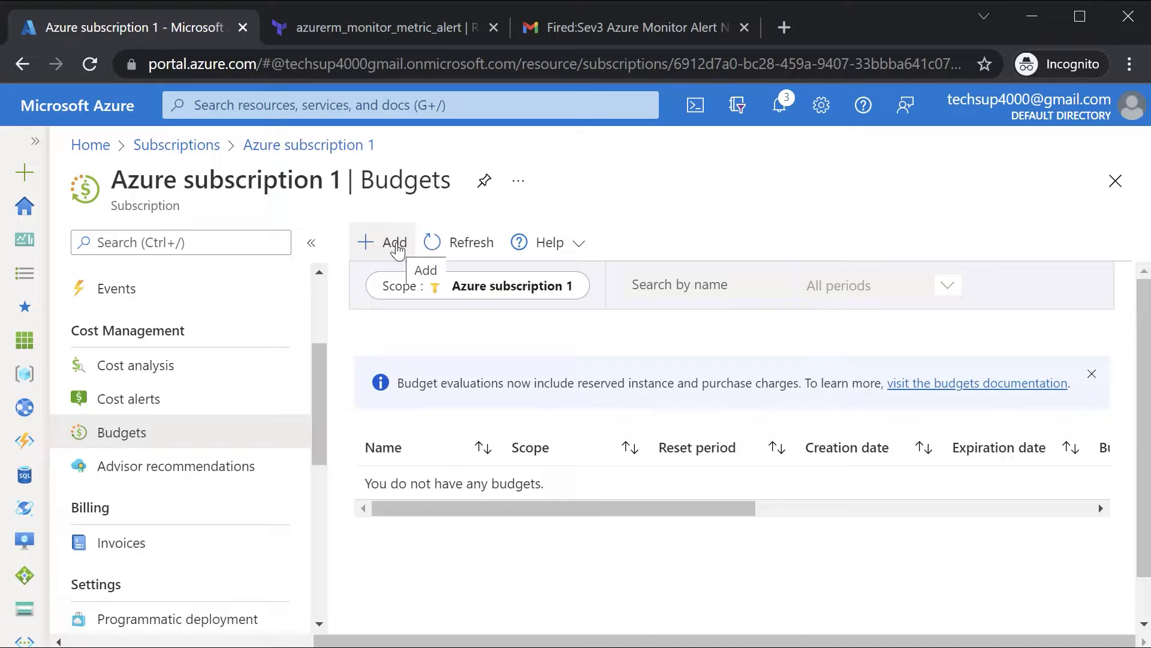
- Start a new budget and name it Monthlybudget with the Monthly reset period
{"action": "left_click", "coordinate": [381, 242]}
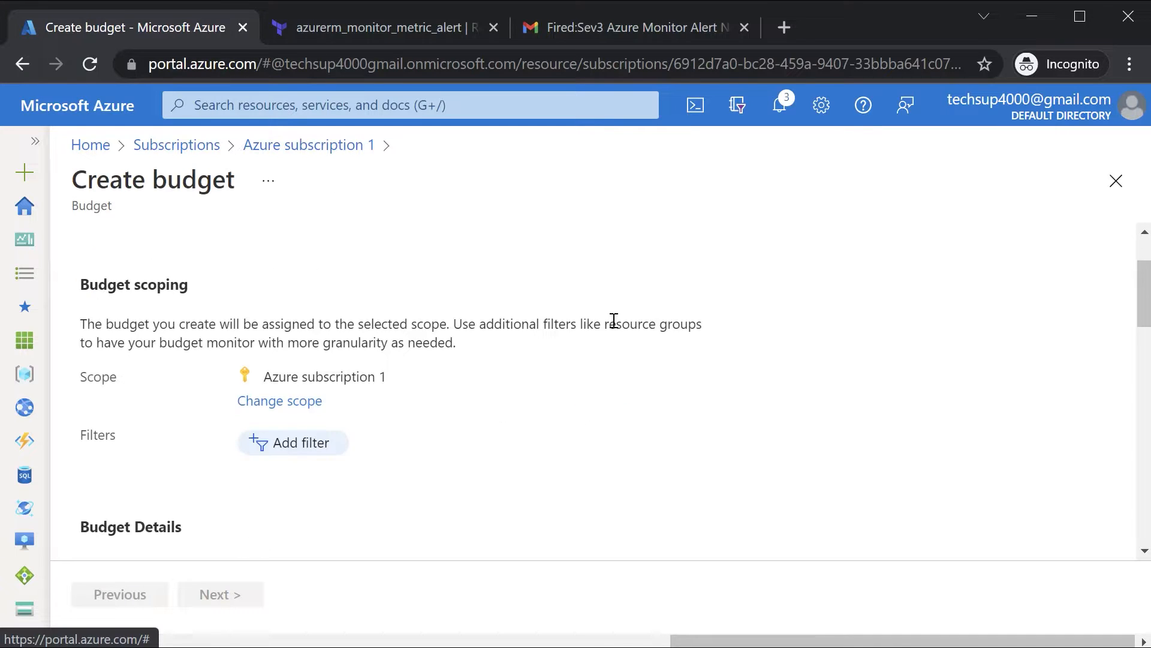
{"action": "scroll", "scroll_direction": "down", "scroll_amount": 3}
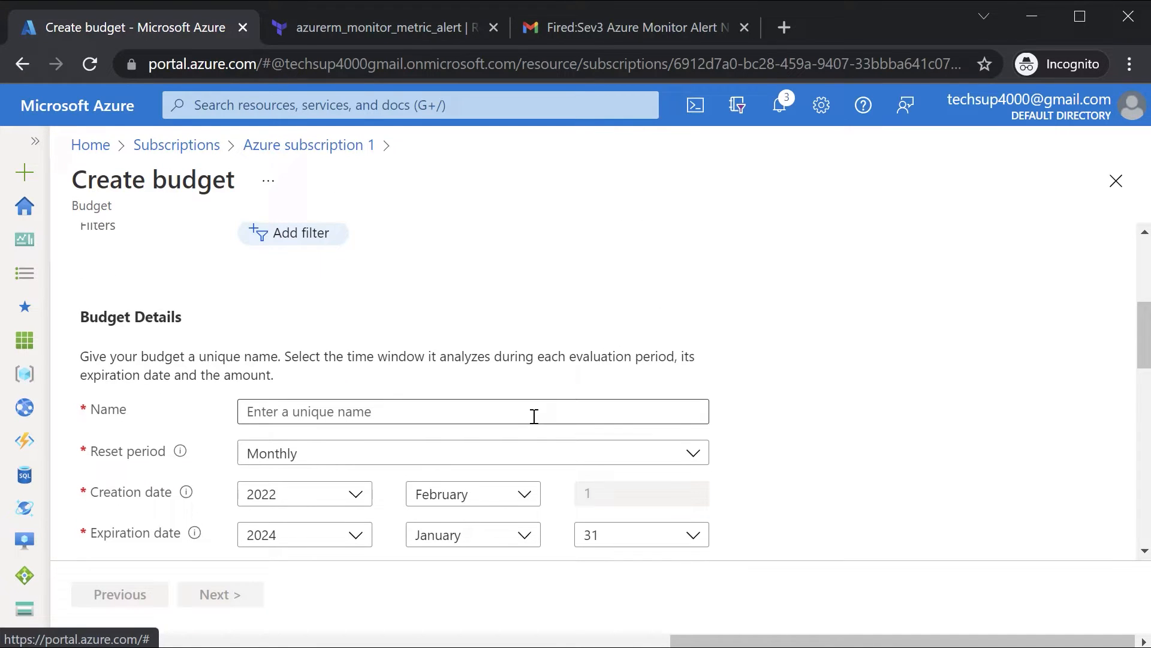
{"action": "type", "text": "Mont"}
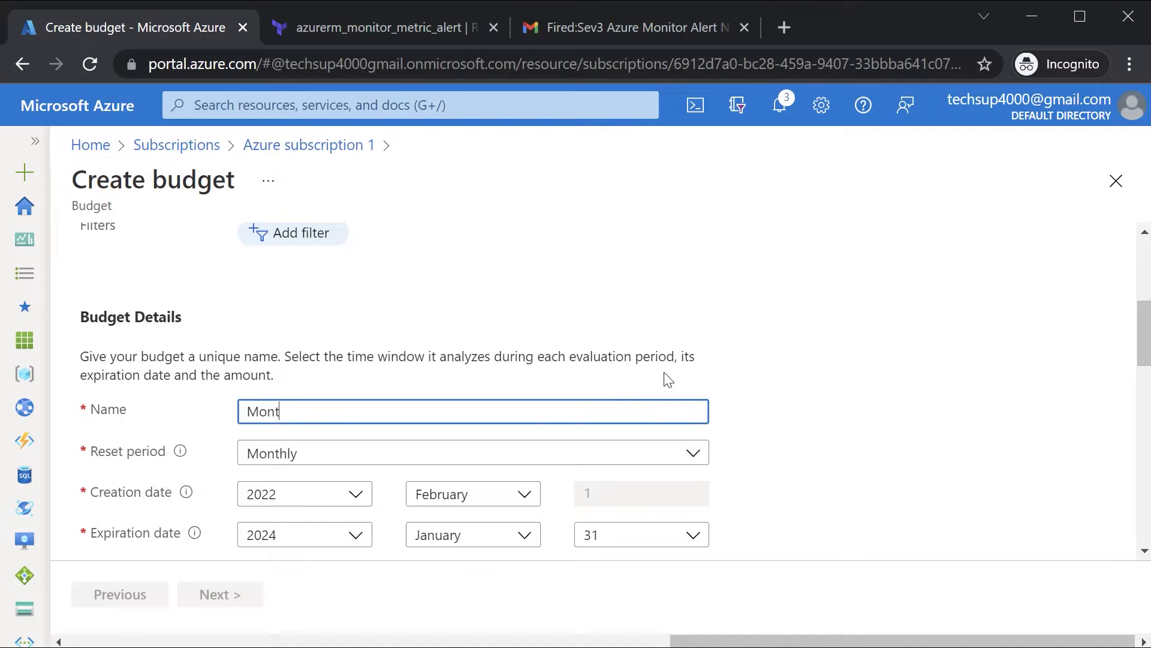
{"action": "type", "text": "hlyb"}
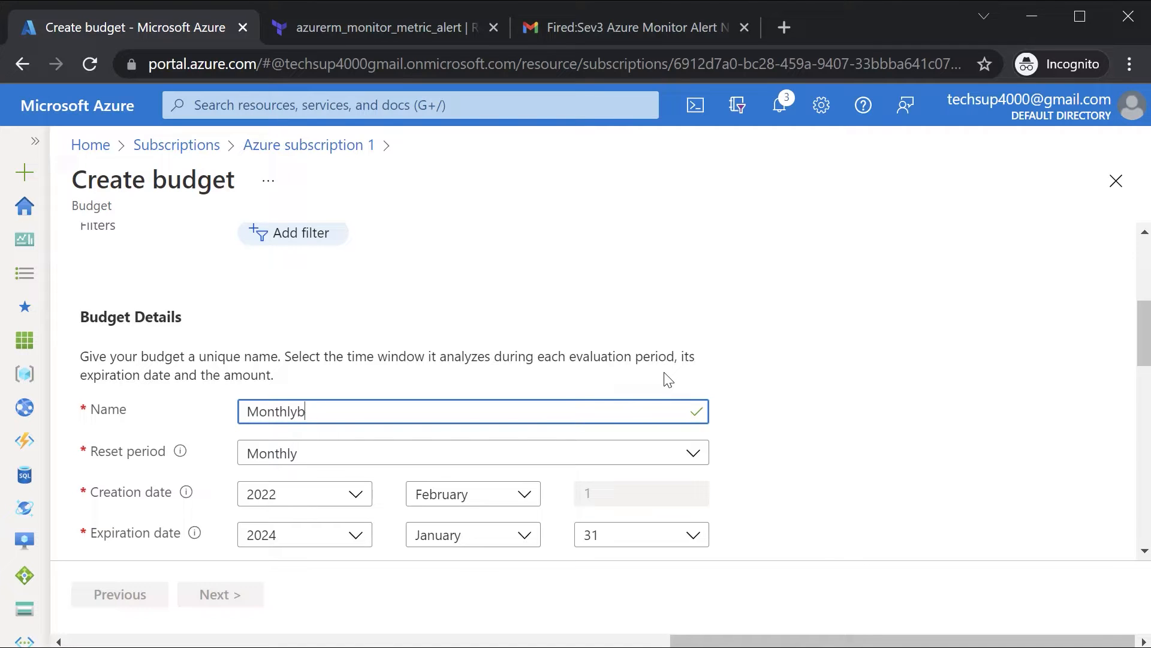
{"action": "type", "text": "udget"}
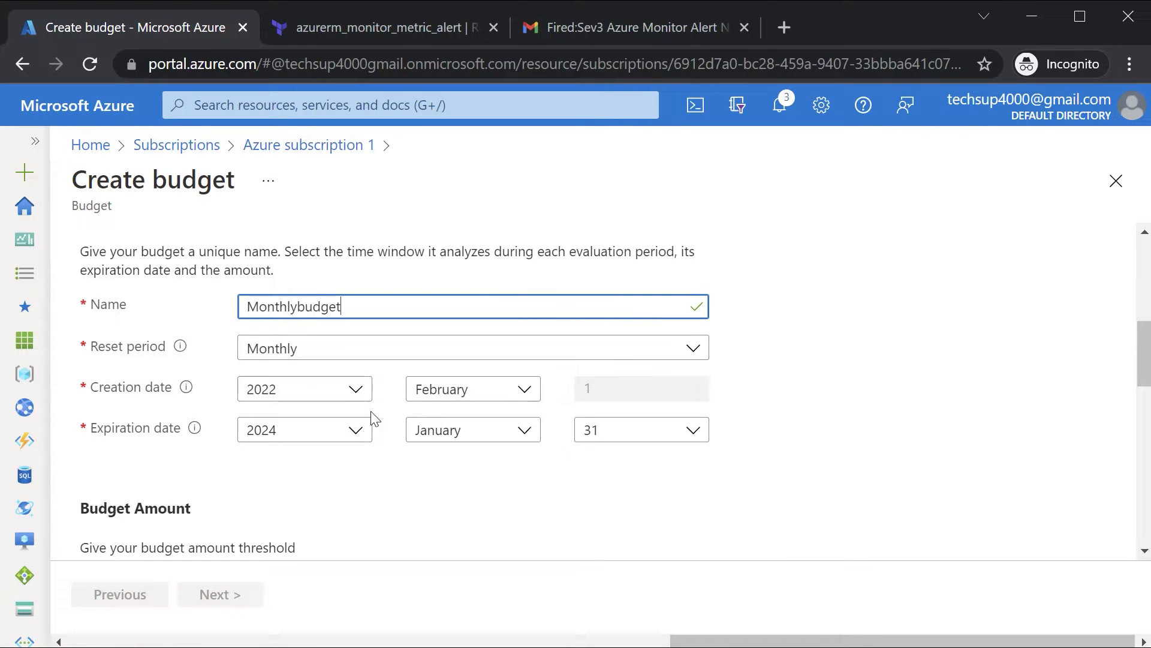
{"action": "mouse_move", "coordinate": [381, 395]}
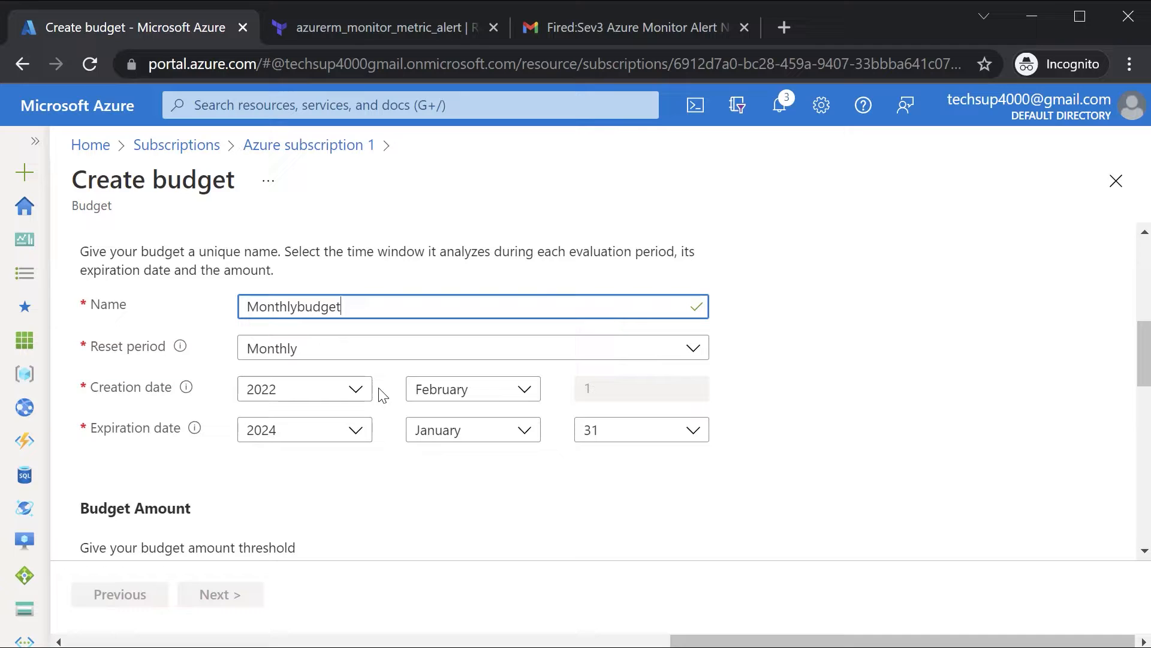
- Enter 90 as the budget Amount ($)
{"action": "scroll", "scroll_direction": "down", "scroll_amount": 3}
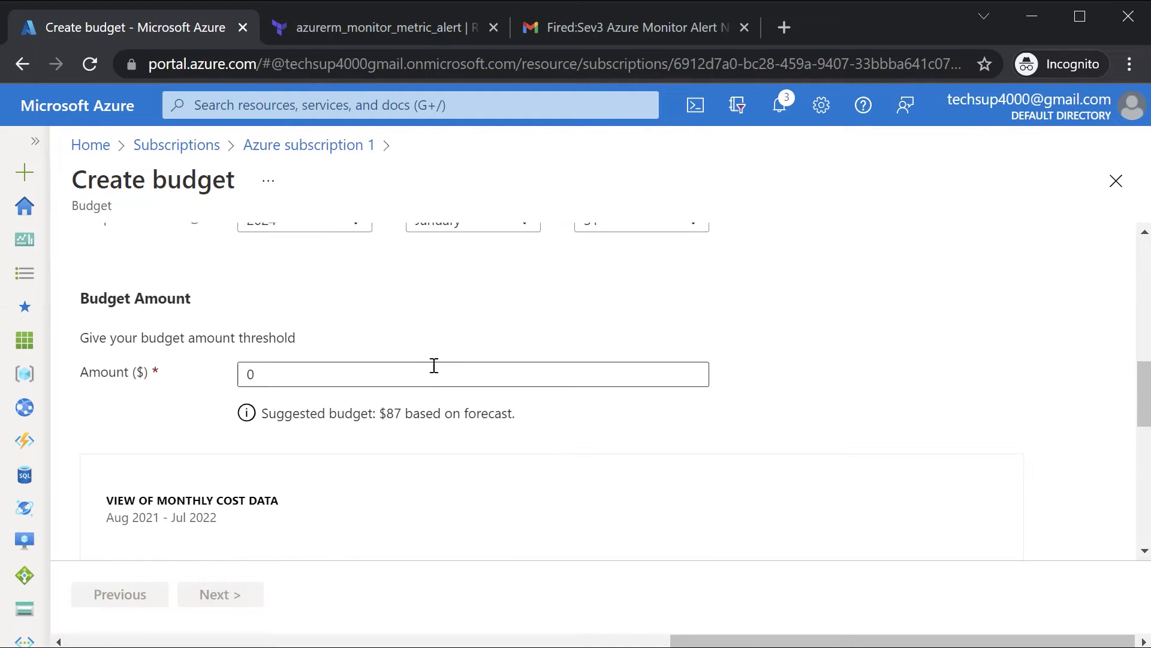
{"action": "type", "text": "90"}
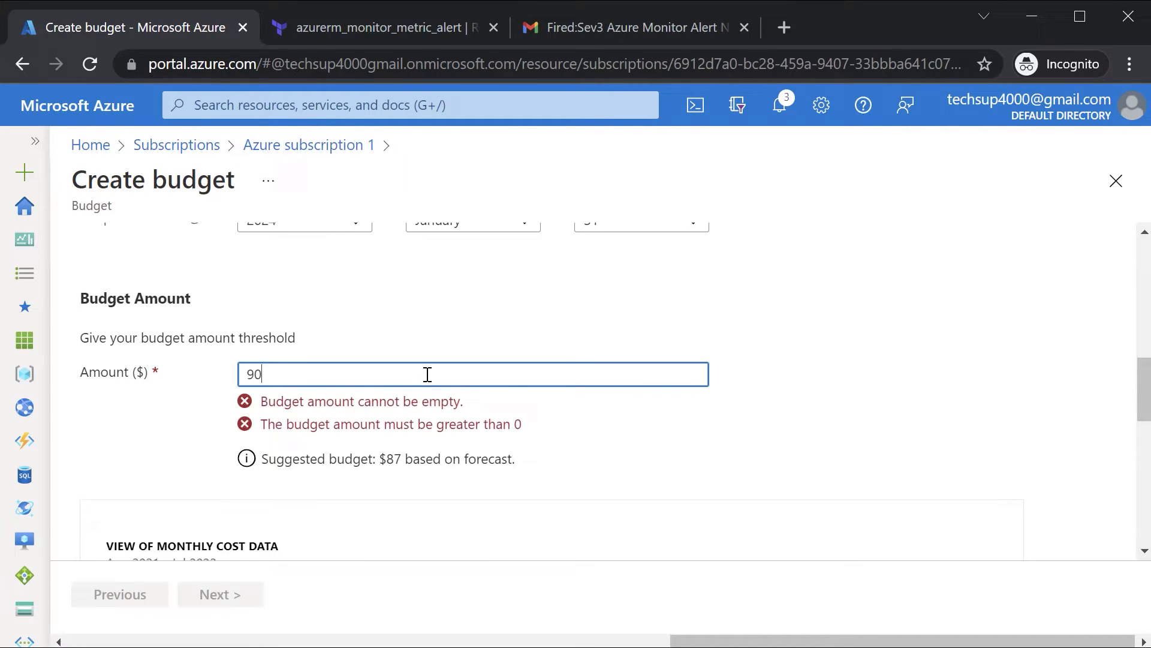
{"action": "type", "text": "90"}
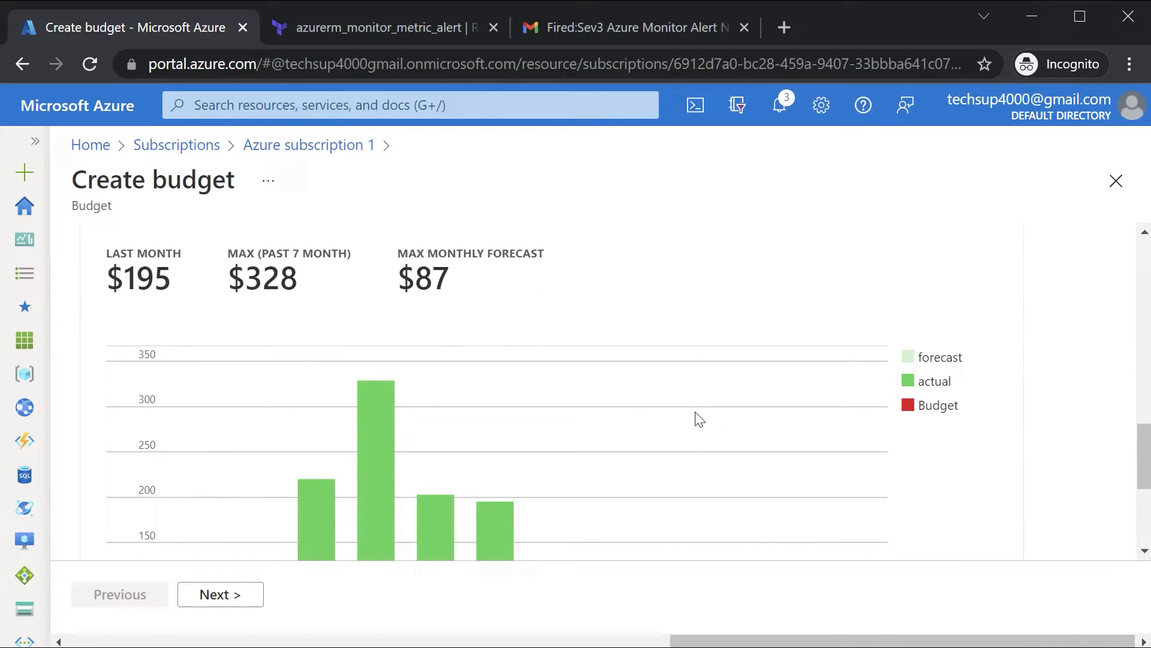
{"action": "scroll", "scroll_direction": "down", "scroll_amount": 3}
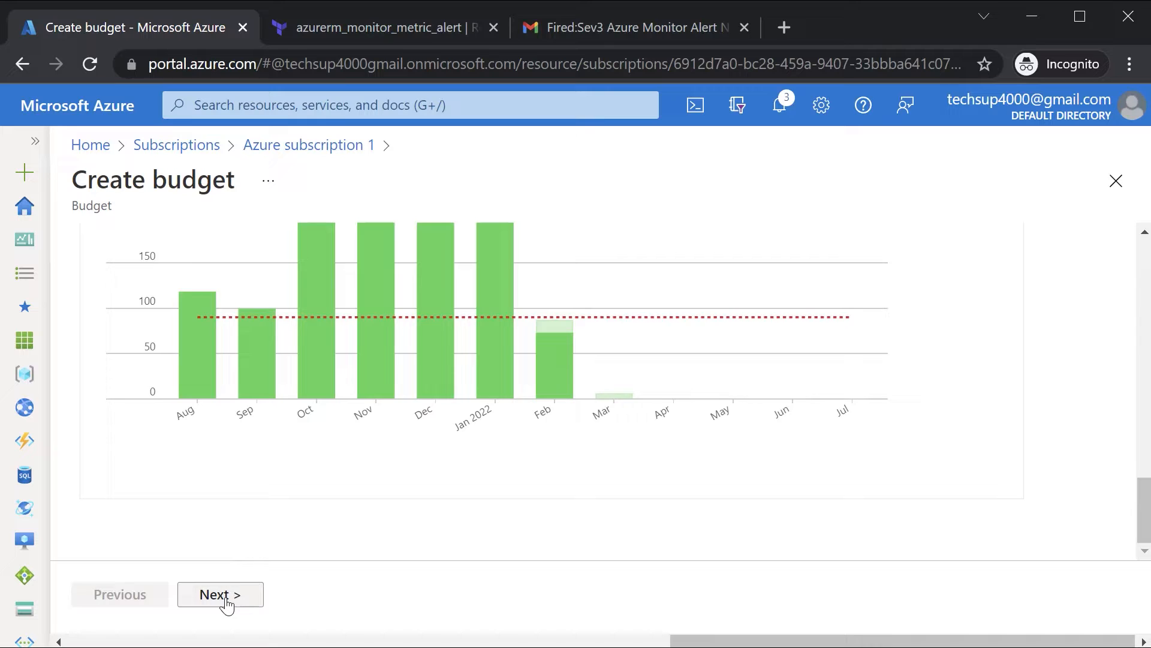
{"action": "left_click", "coordinate": [220, 594]}
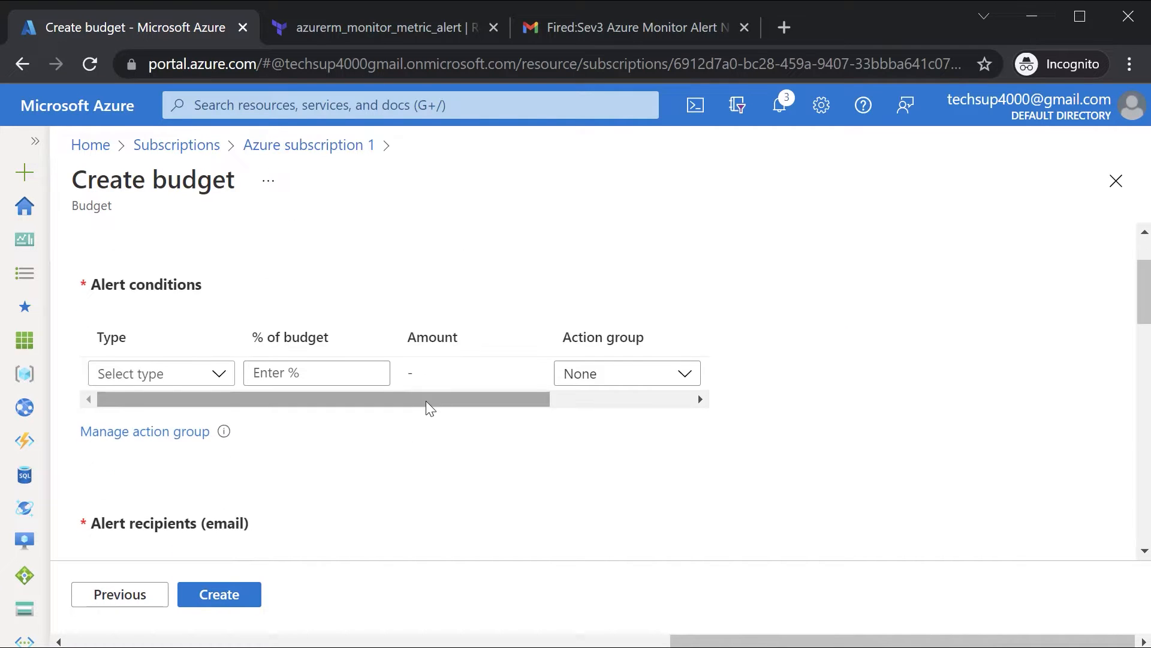
{"action": "scroll", "scroll_direction": "up", "scroll_amount": 3}
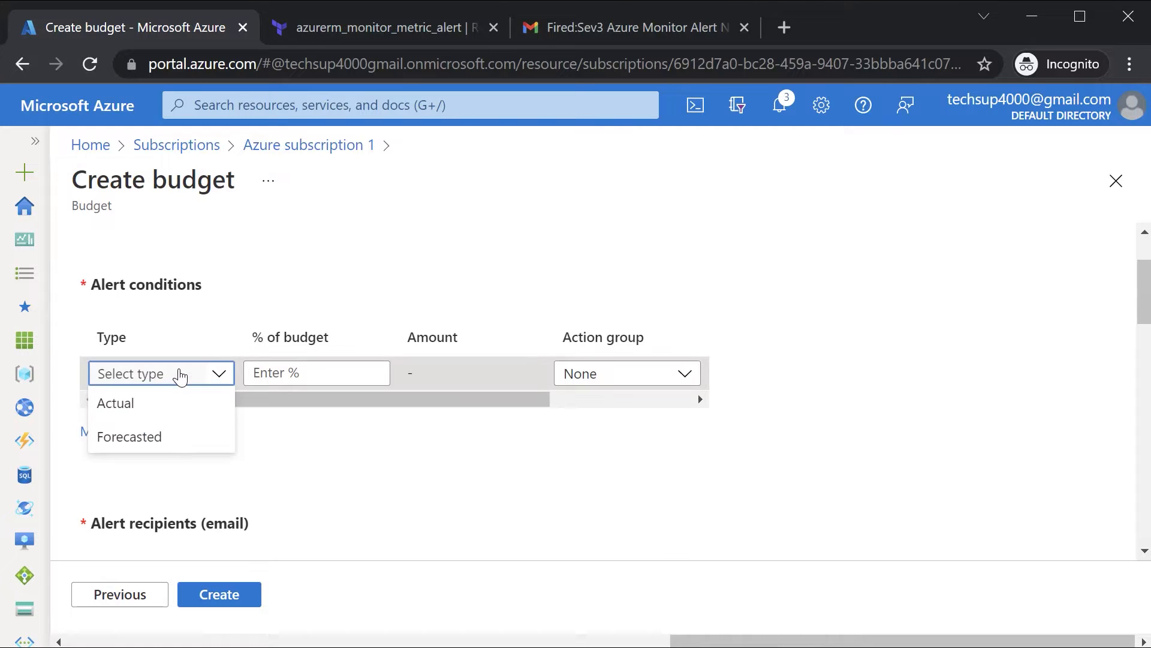
{"action": "mouse_move", "coordinate": [166, 404]}
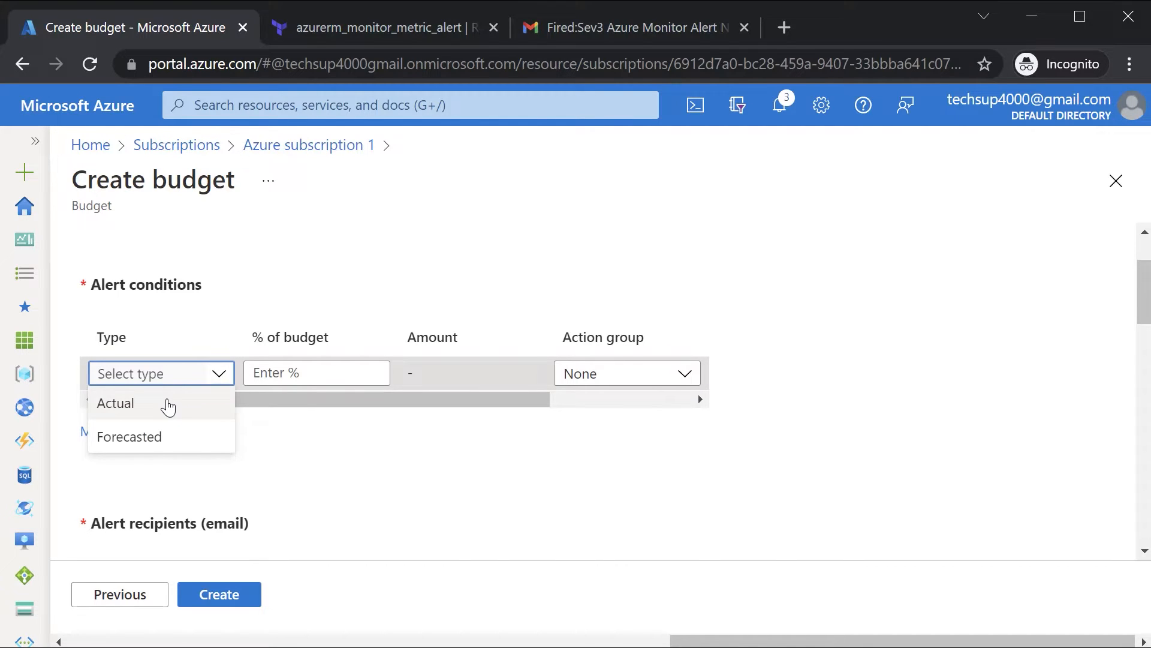
{"action": "left_click", "coordinate": [129, 437]}
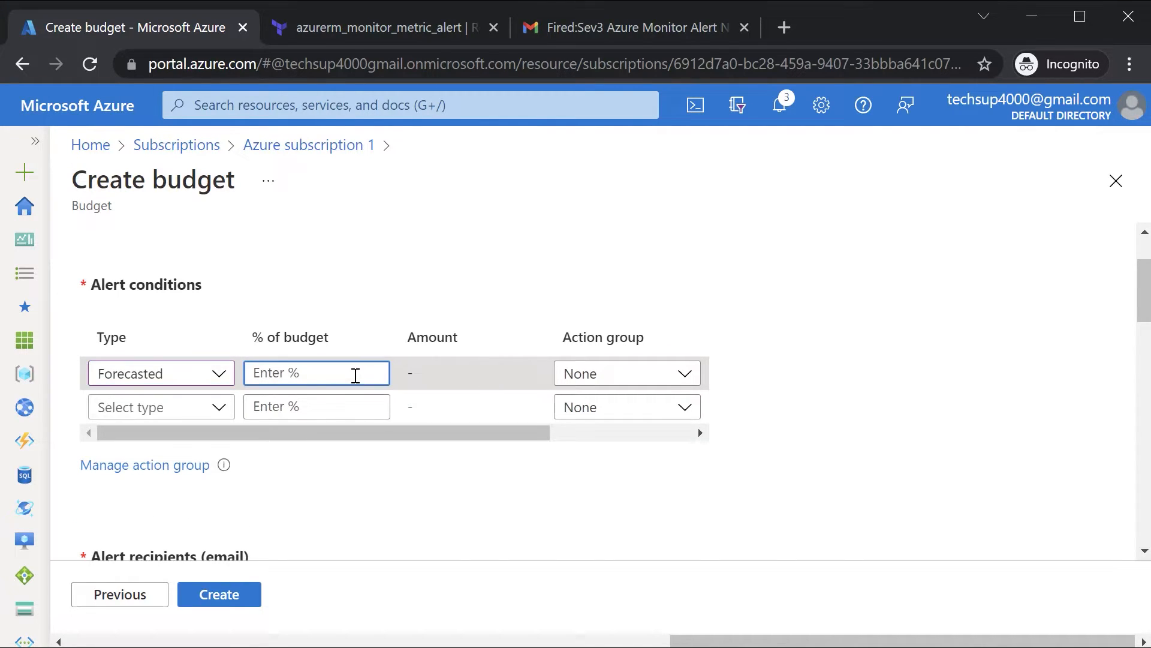
{"action": "type", "text": "70"}
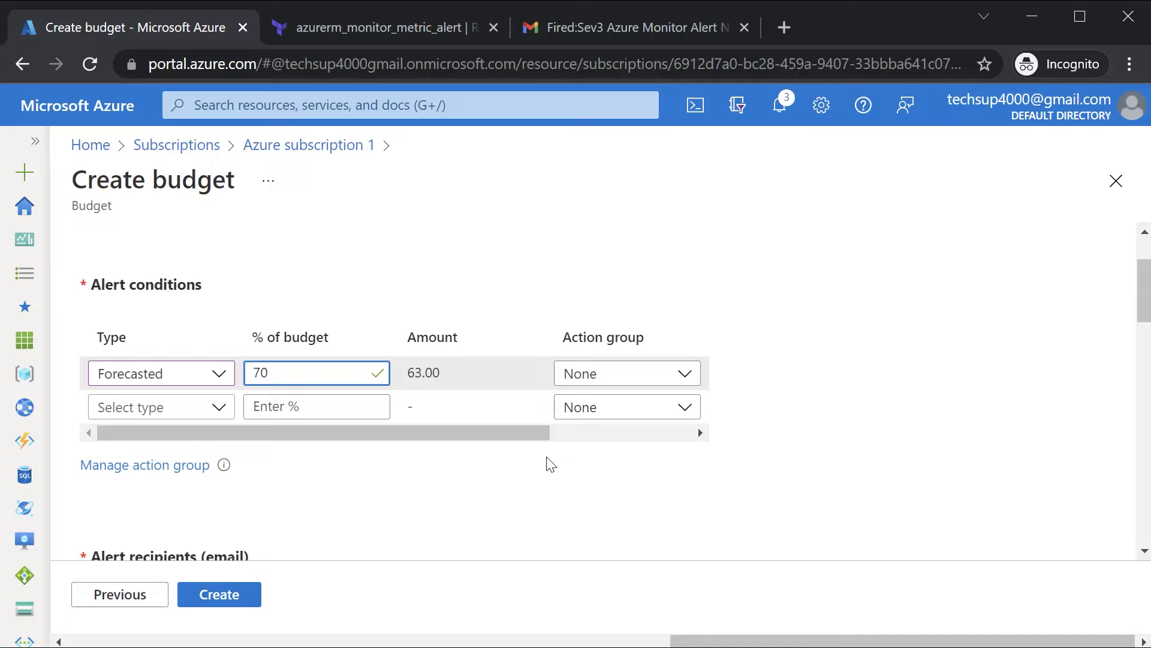
{"action": "left_click", "coordinate": [626, 373]}
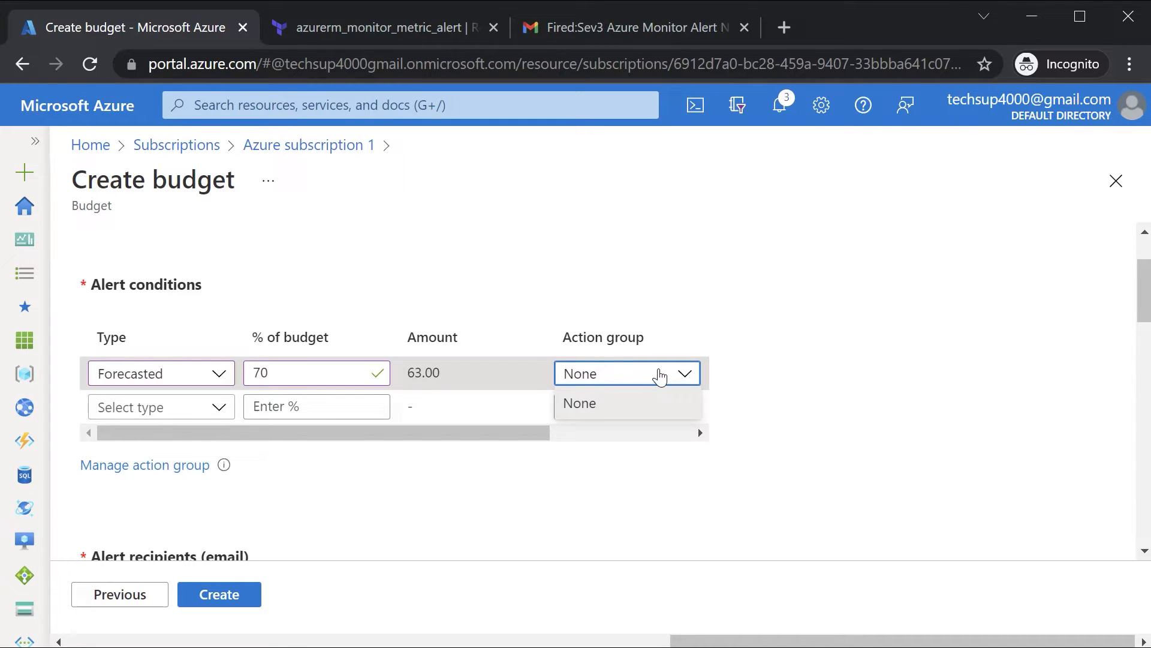
{"action": "left_click", "coordinate": [579, 403]}
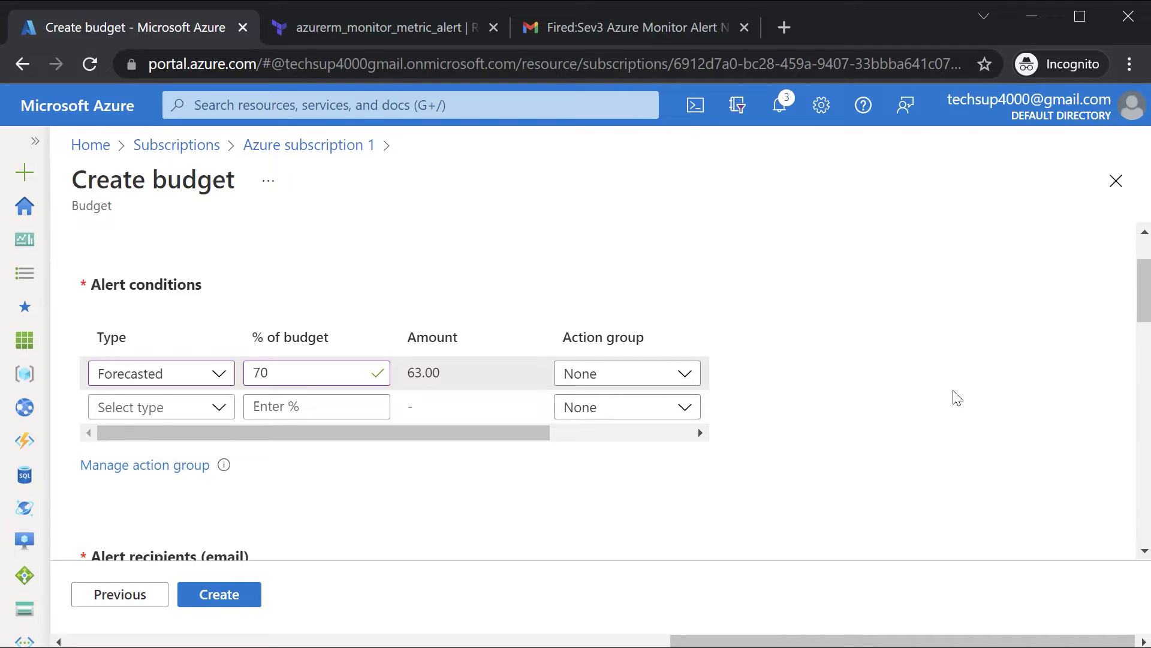
{"action": "scroll", "scroll_direction": "down", "scroll_amount": 3}
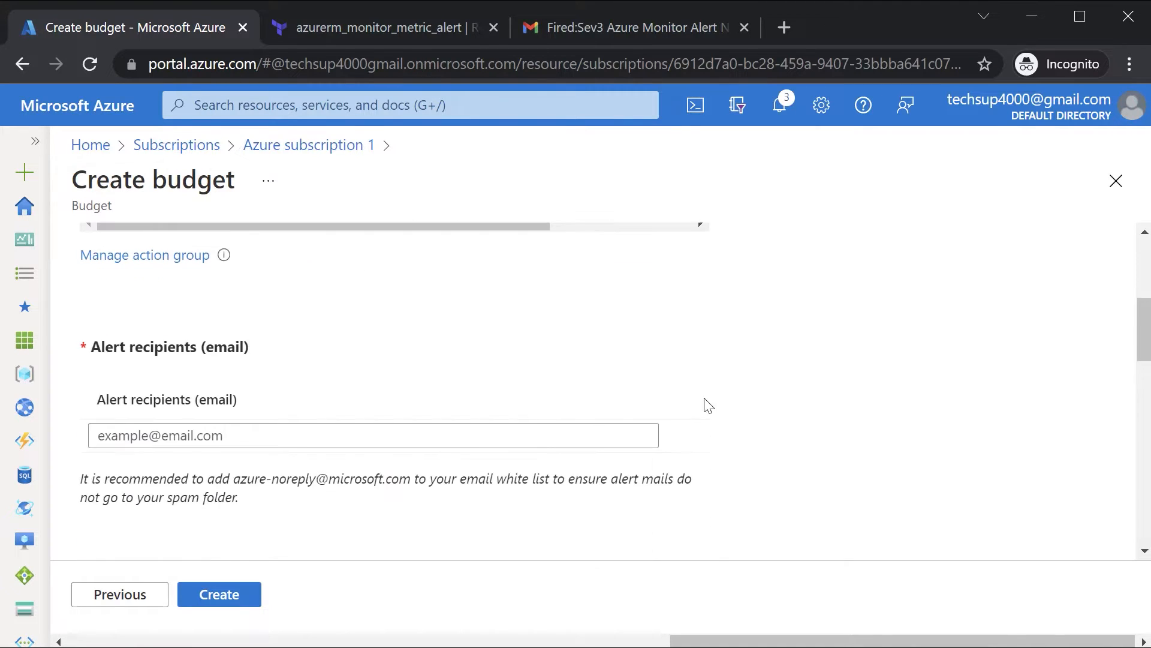
{"action": "left_click", "coordinate": [372, 434]}
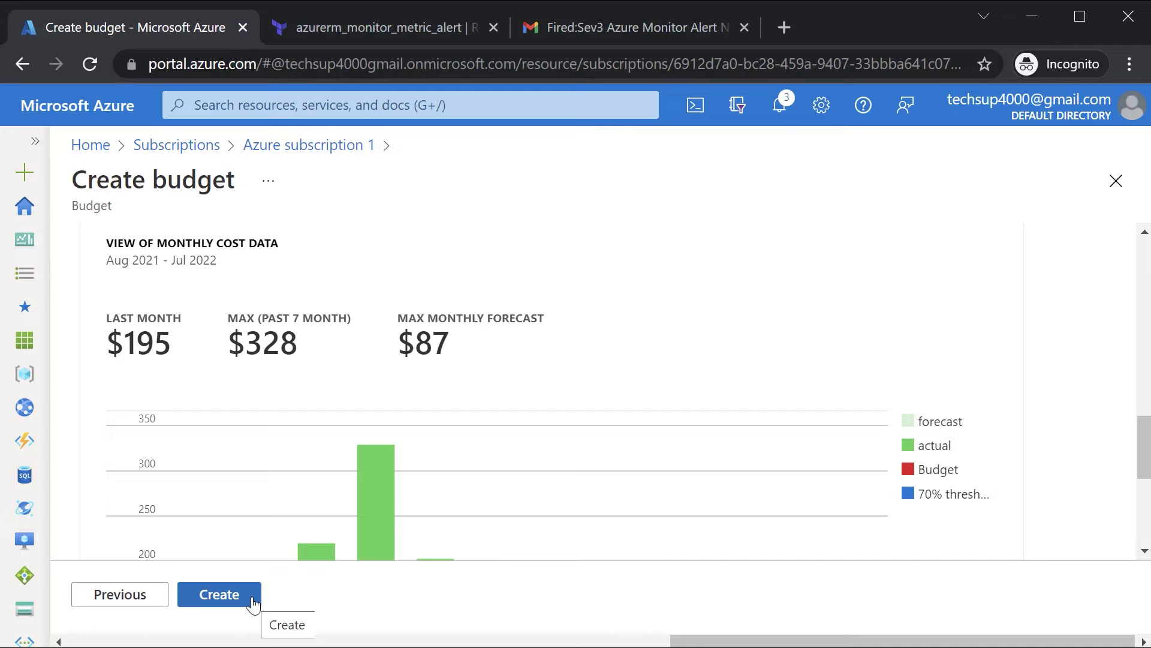
{"action": "mouse_move", "coordinate": [786, 383]}
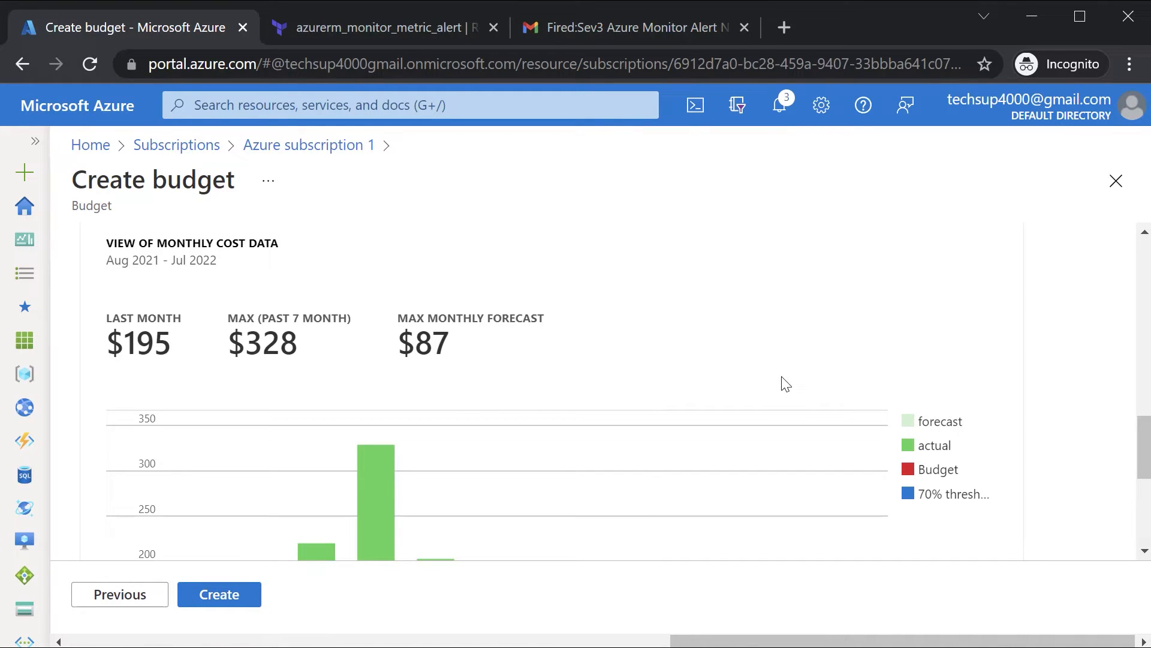
{"action": "scroll", "scroll_direction": "down", "scroll_amount": 3}
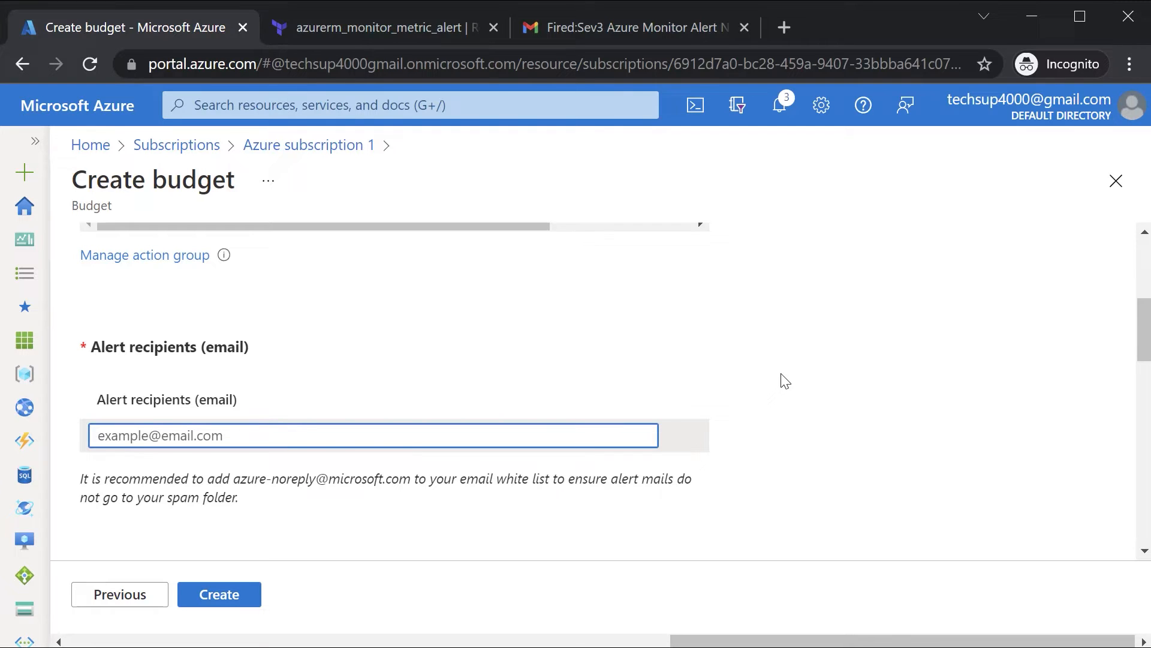
{"action": "left_click", "coordinate": [372, 434]}
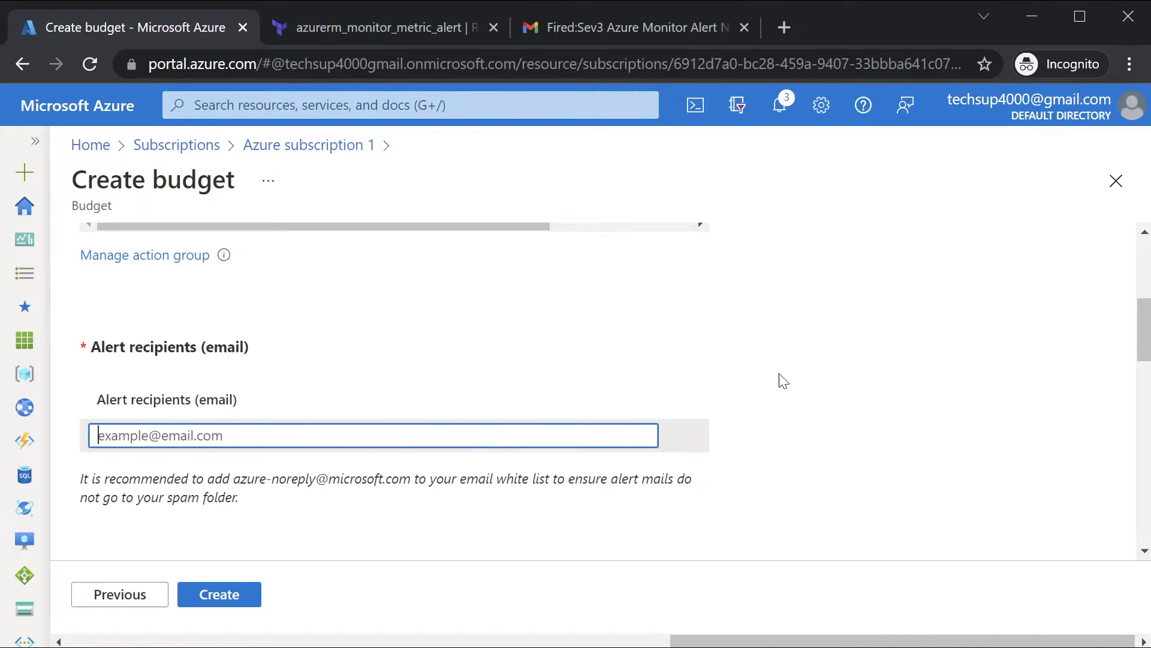
{"action": "scroll", "scroll_direction": "up", "scroll_amount": 3}
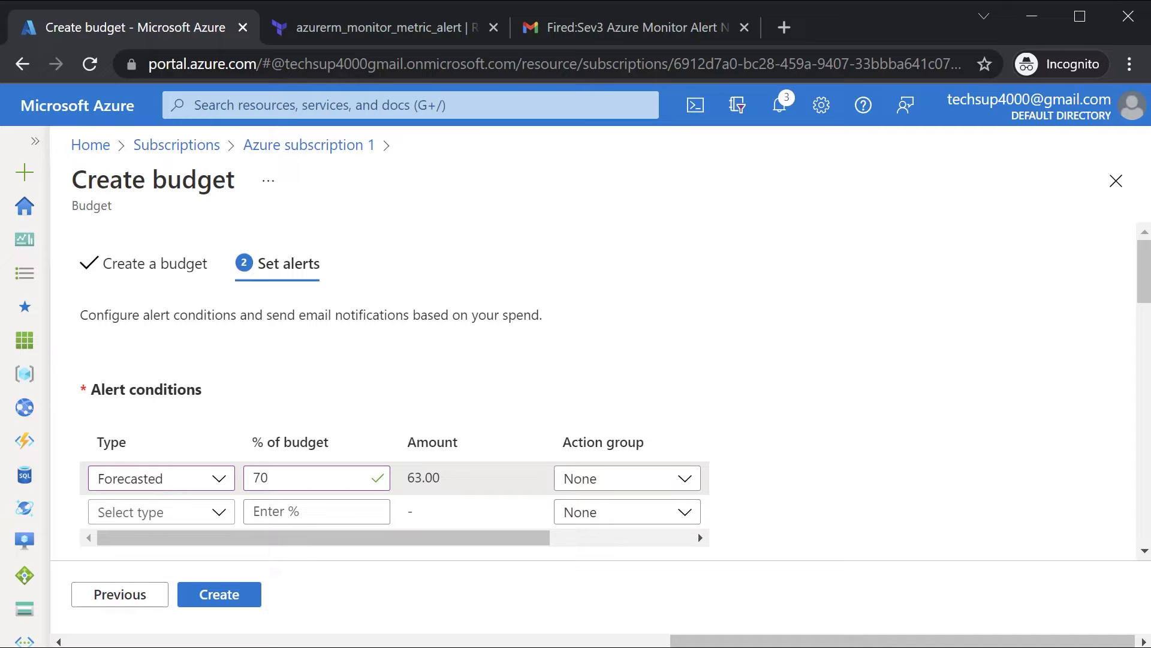
- Switch to the browser tab with the azurerm_consumption_budget_resource_group docs
{"action": "left_click", "coordinate": [374, 27]}
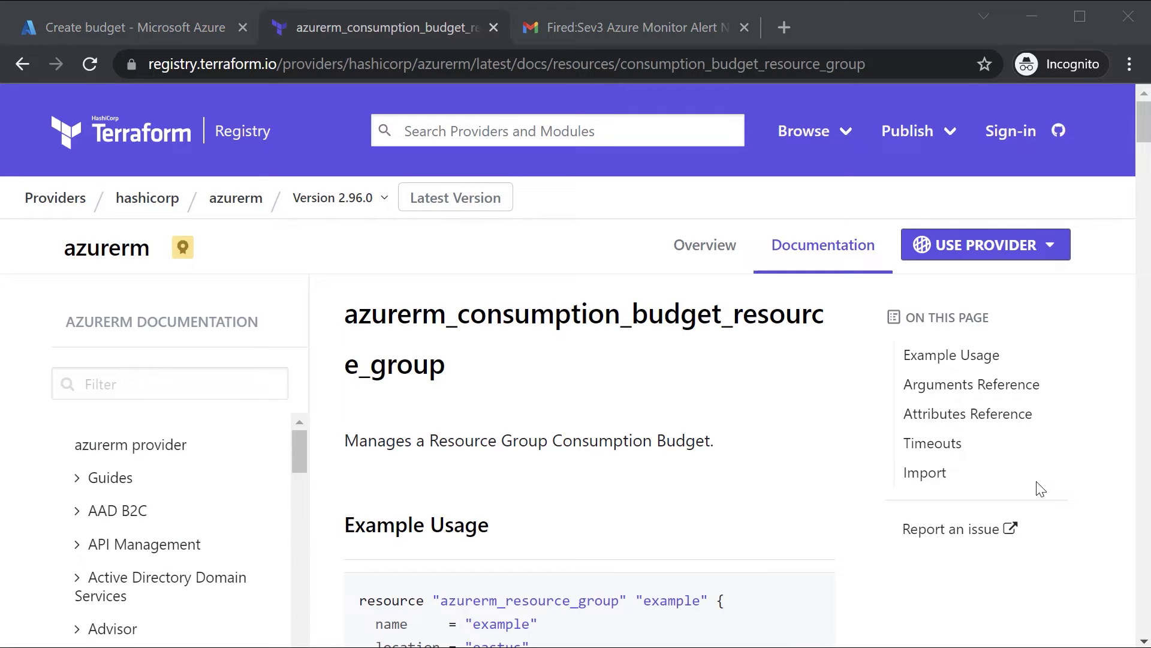
{"action": "mouse_move", "coordinate": [578, 361]}
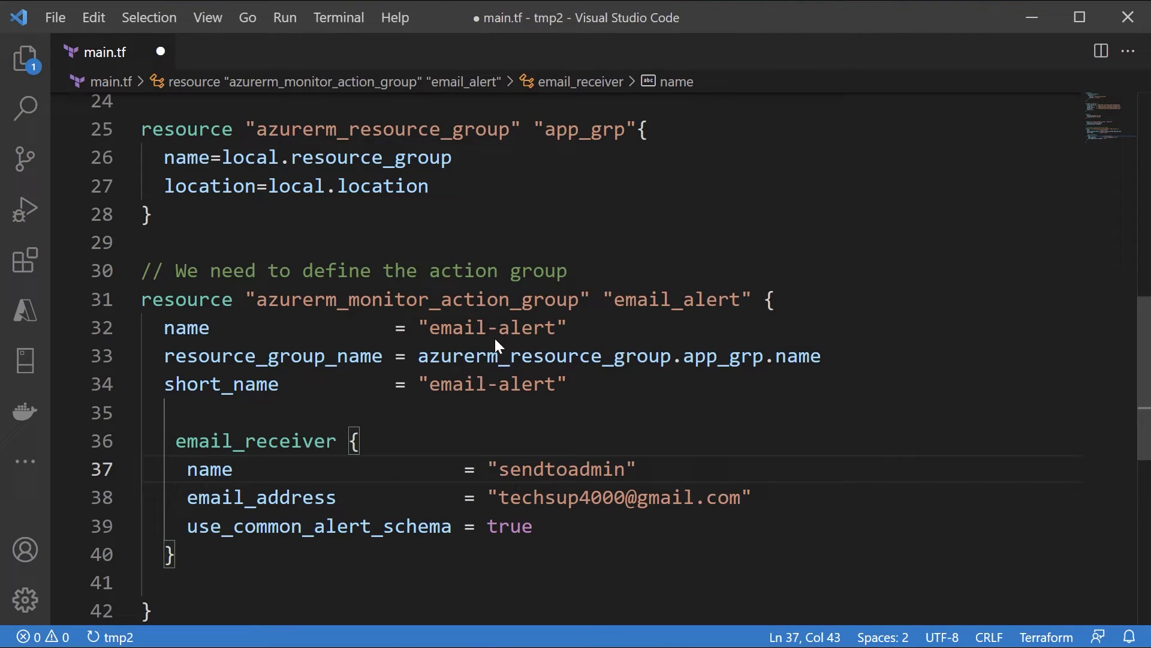
{"action": "left_click", "coordinate": [211, 299]}
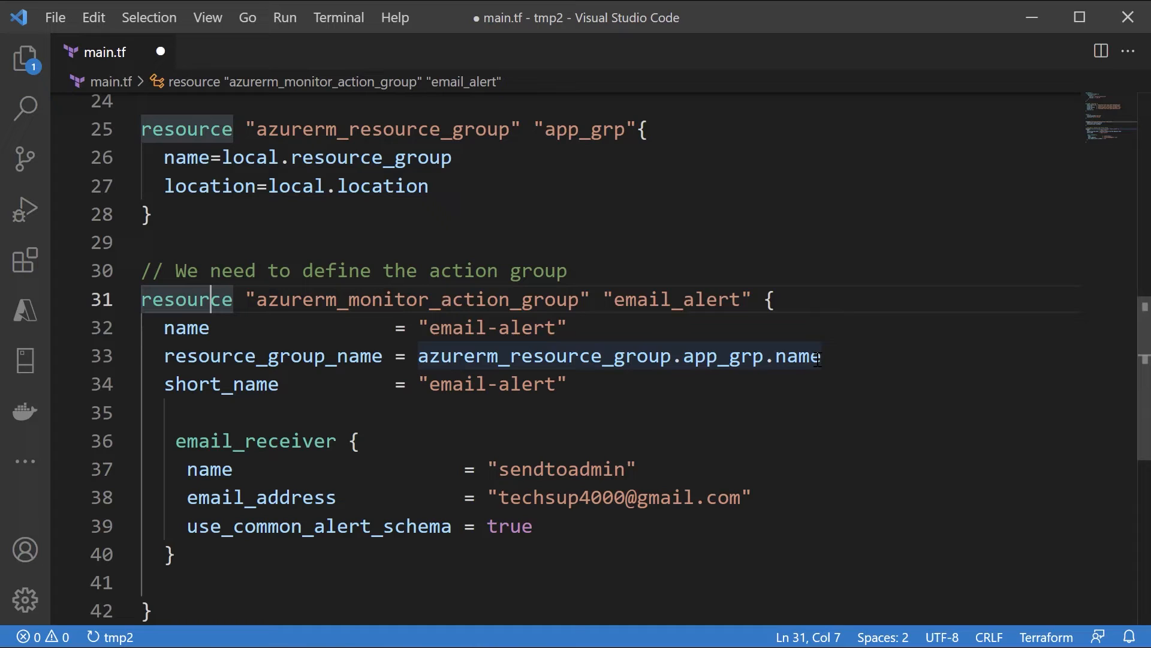
{"action": "mouse_move", "coordinate": [619, 356]}
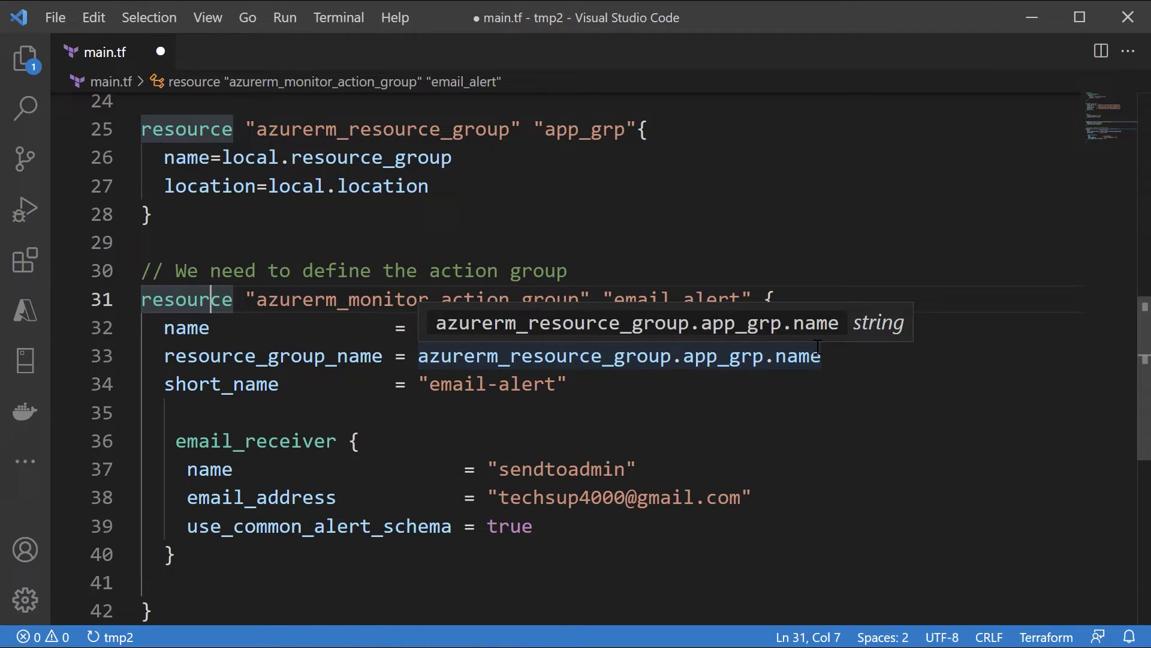
{"action": "left_click", "coordinate": [637, 469]}
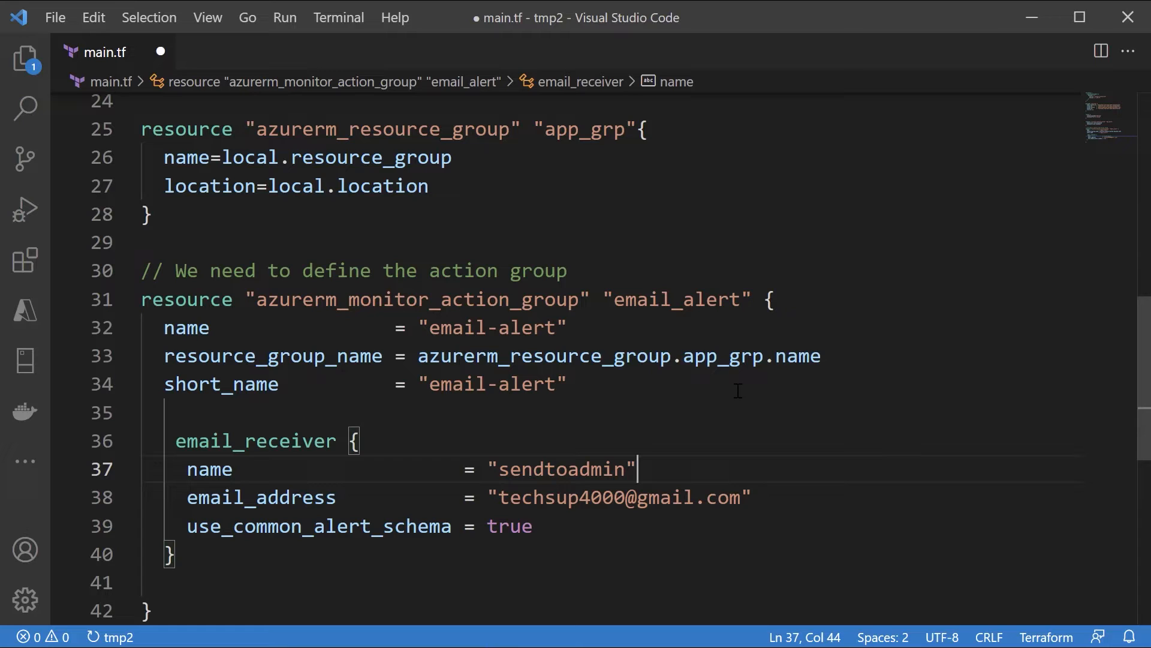
{"action": "left_click", "coordinate": [568, 497]}
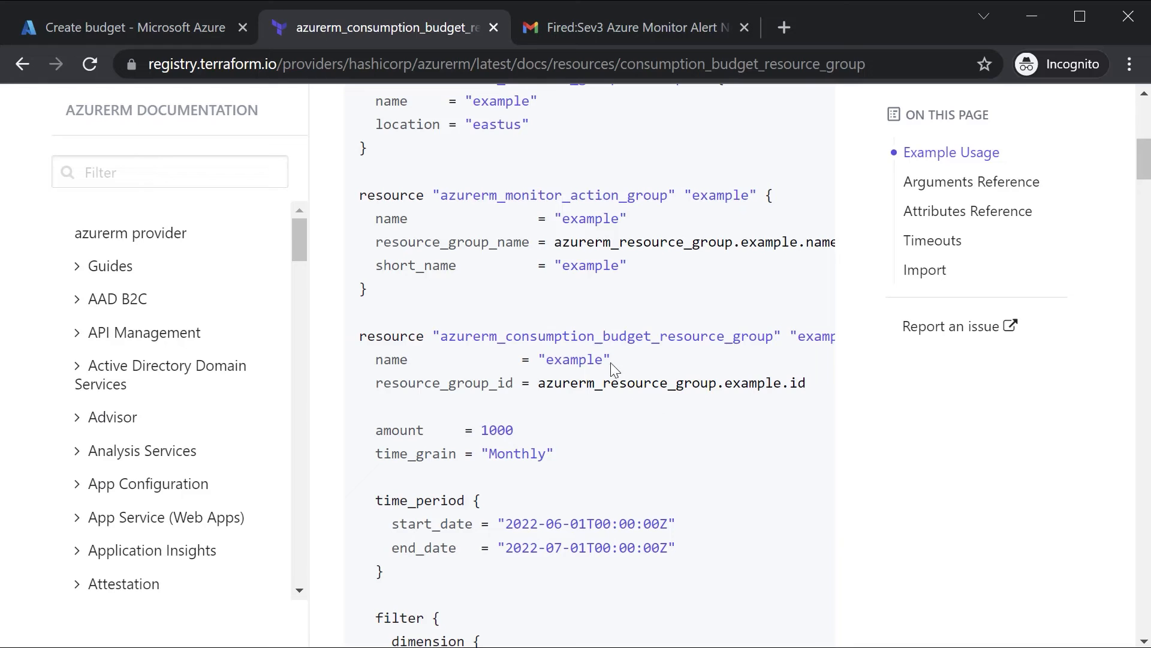
{"action": "mouse_move", "coordinate": [581, 349]}
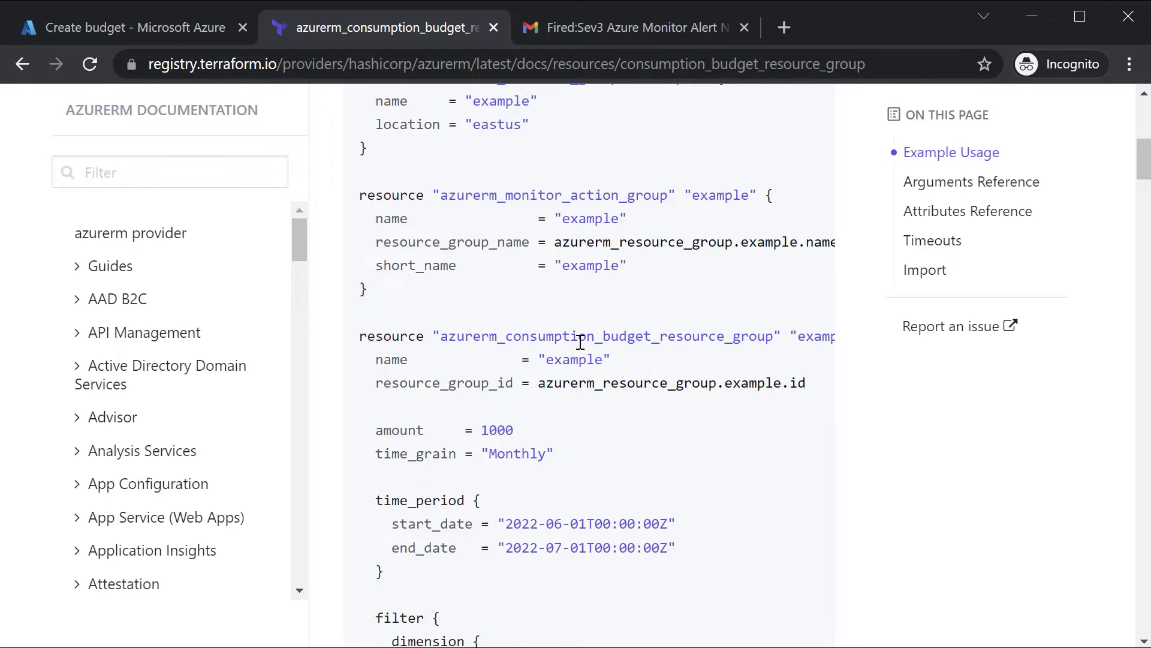
- Scroll to the Example Usage block showing amount, time grain and time period
{"action": "scroll", "scroll_direction": "down", "scroll_amount": 3}
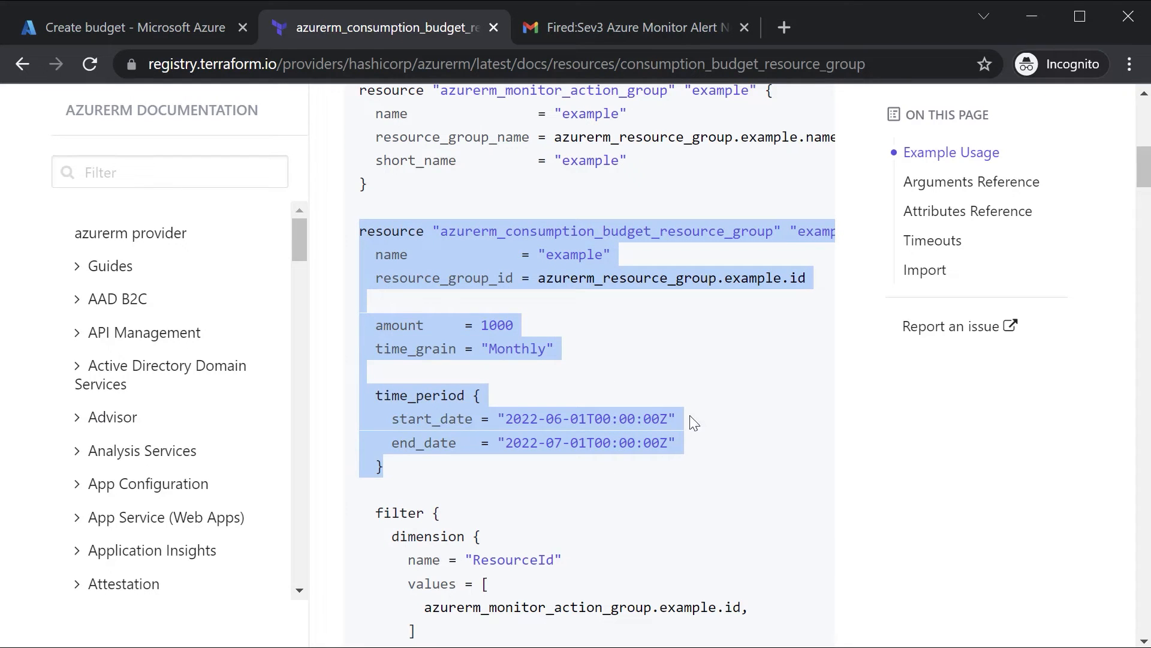
{"action": "mouse_move", "coordinate": [698, 371]}
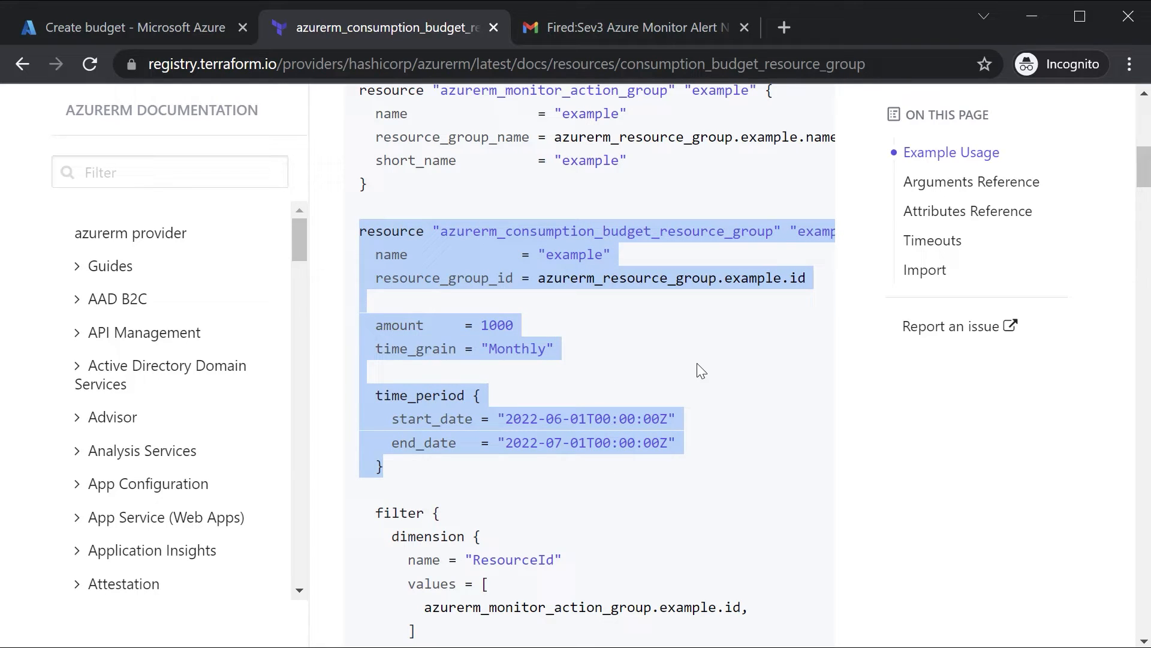
{"action": "mouse_move", "coordinate": [457, 293]}
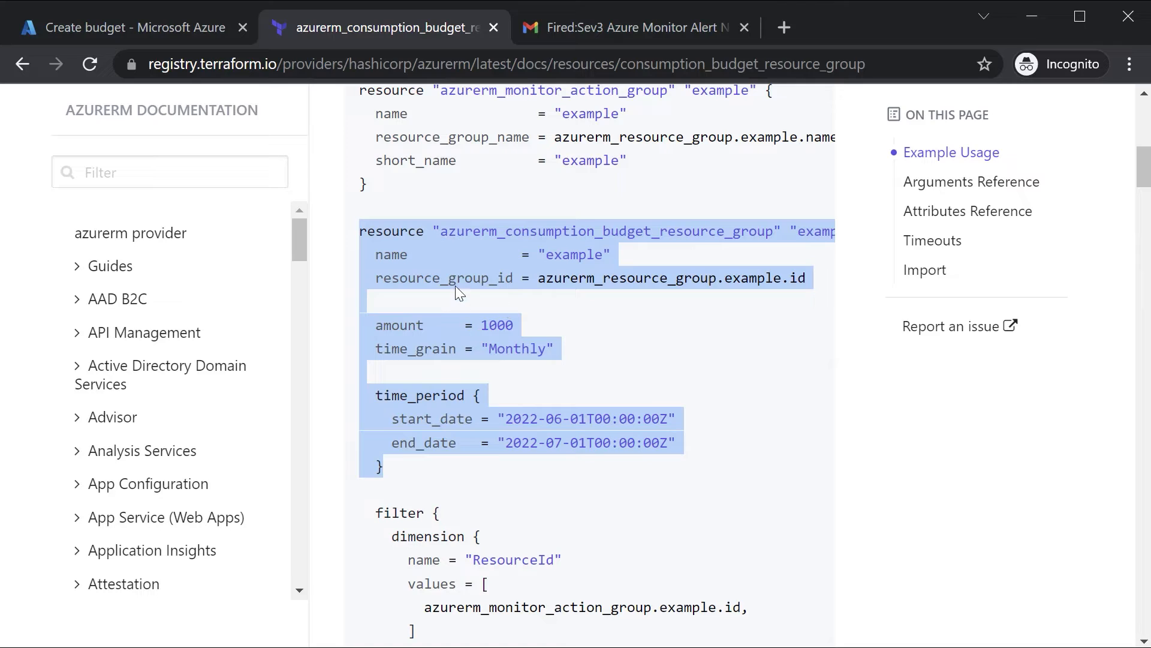
{"action": "mouse_move", "coordinate": [409, 325]}
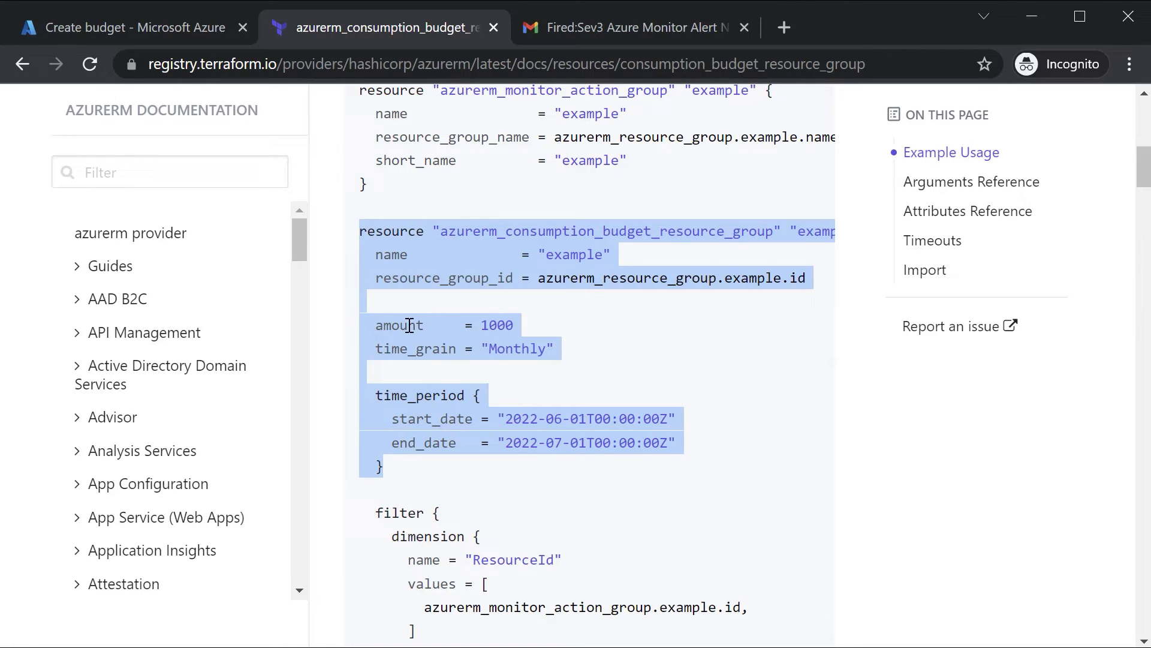
{"action": "mouse_move", "coordinate": [516, 385]}
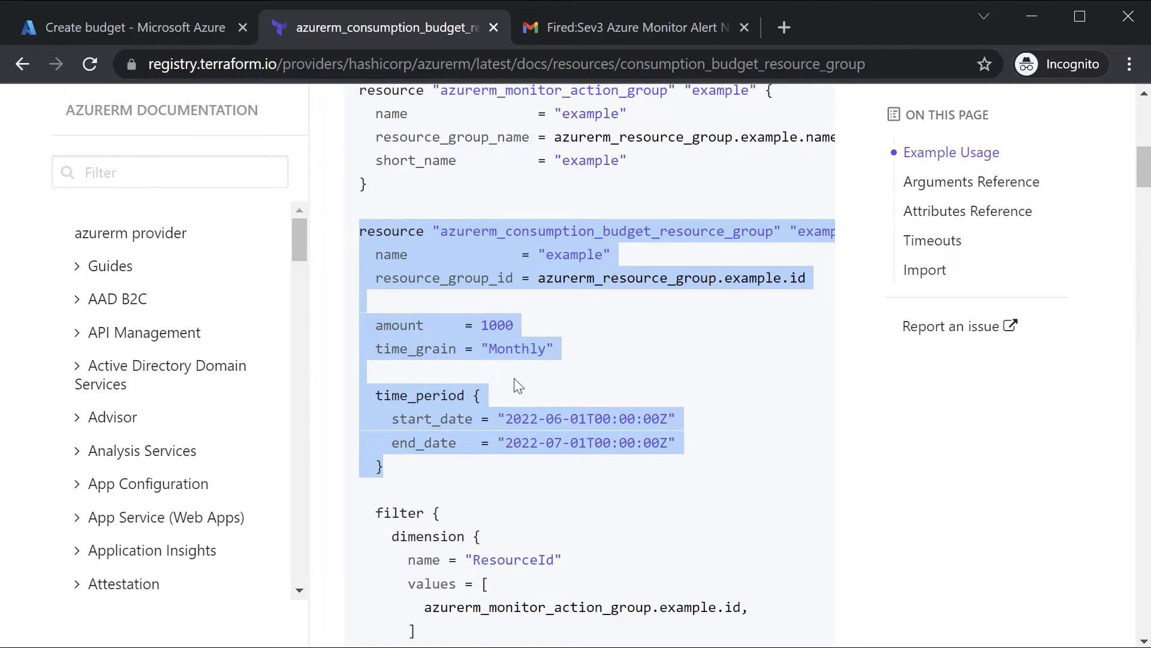
{"action": "mouse_move", "coordinate": [434, 472]}
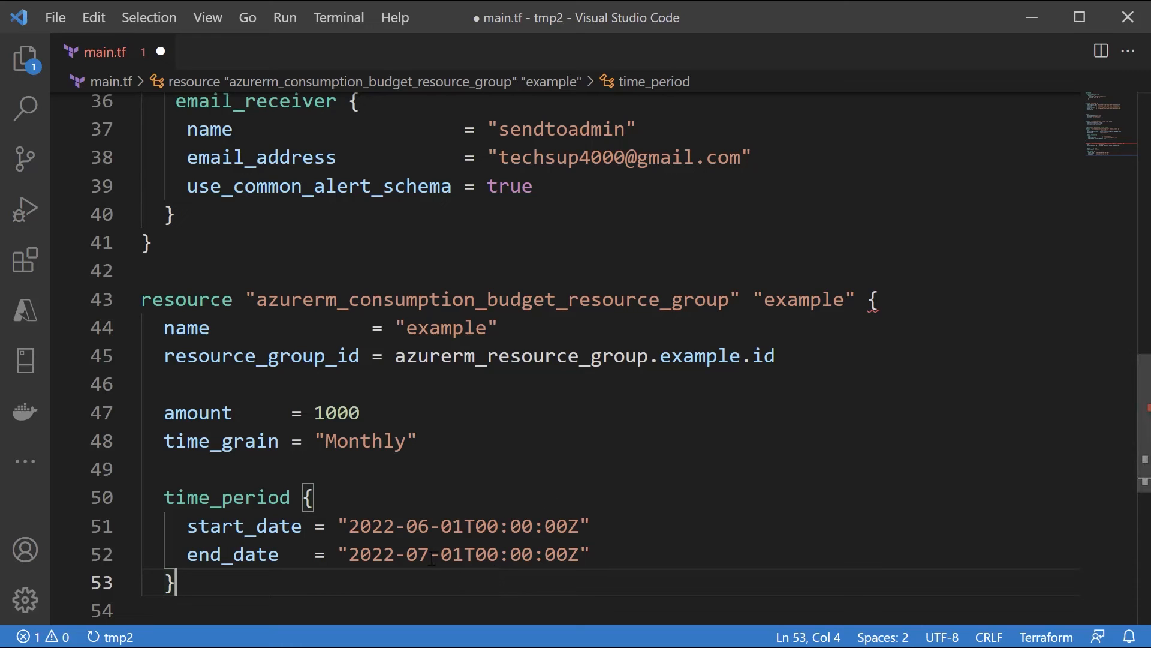
- Point the action group and Monthly-budget at app_grp and set the amount to 90
{"action": "type", "text": "Monthly_budget"}
{"action": "key", "text": "enter"}
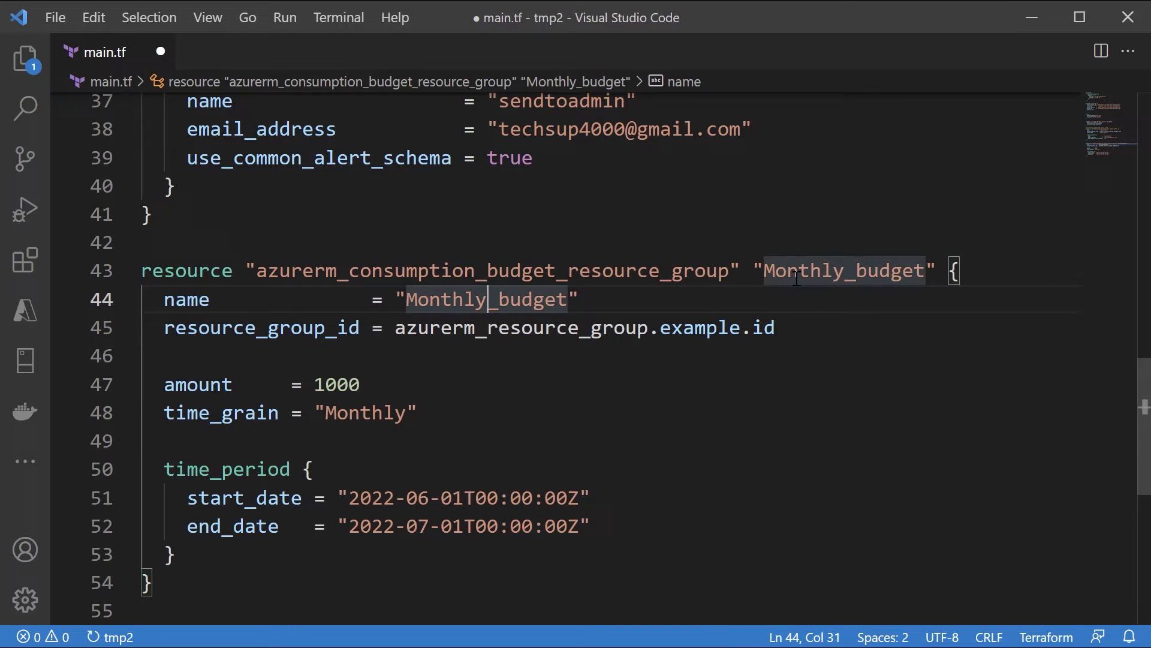
{"action": "type", "text": "-"}
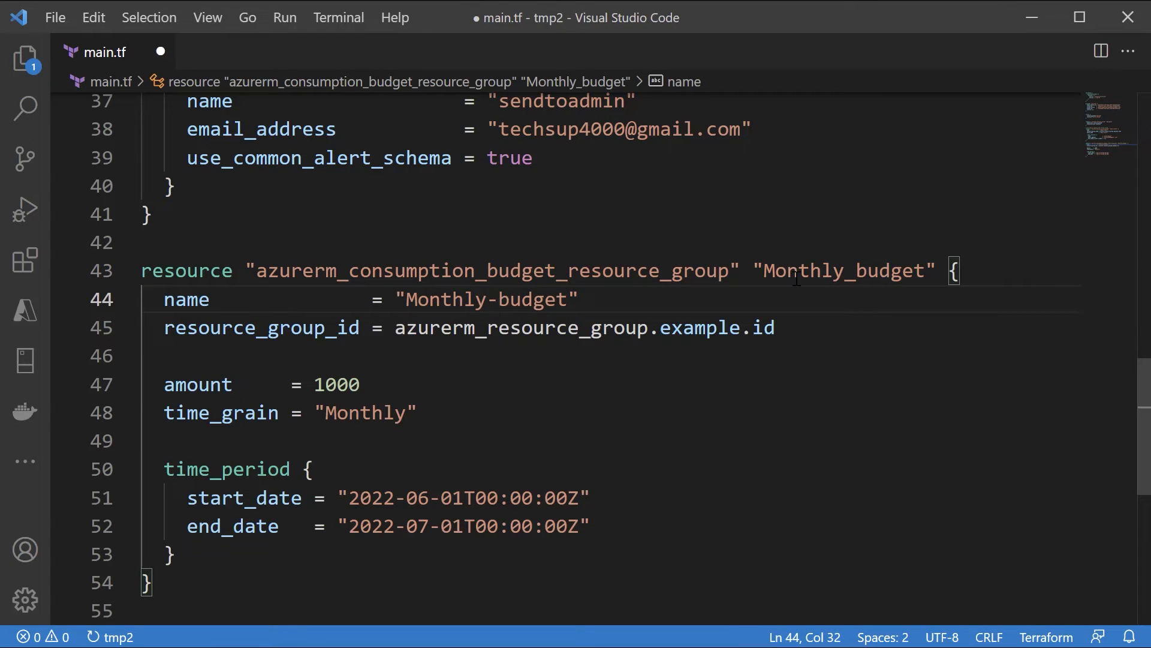
{"action": "scroll", "scroll_direction": "up", "scroll_amount": 3}
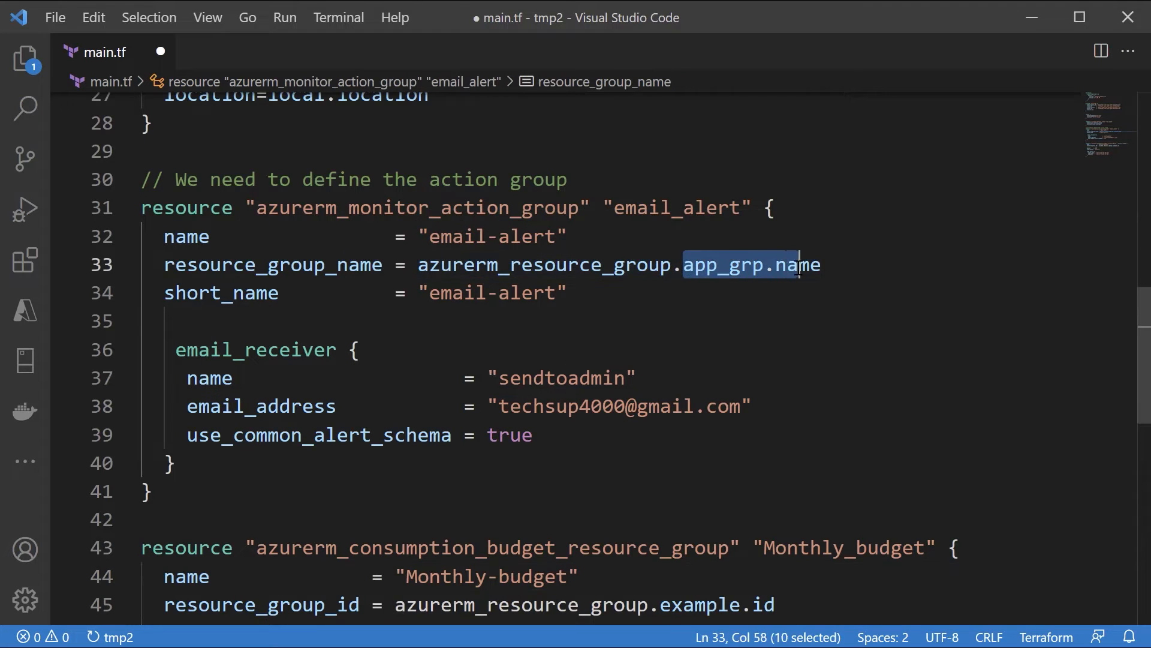
{"action": "scroll", "scroll_direction": "down", "scroll_amount": 3}
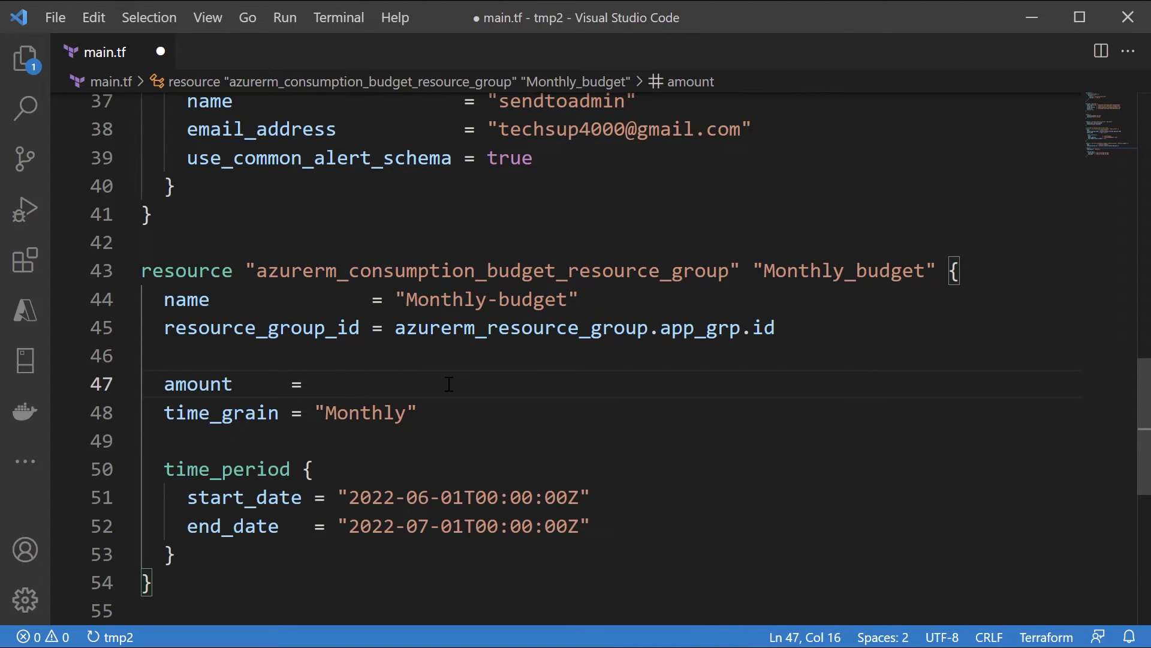
{"action": "type", "text": "90"}
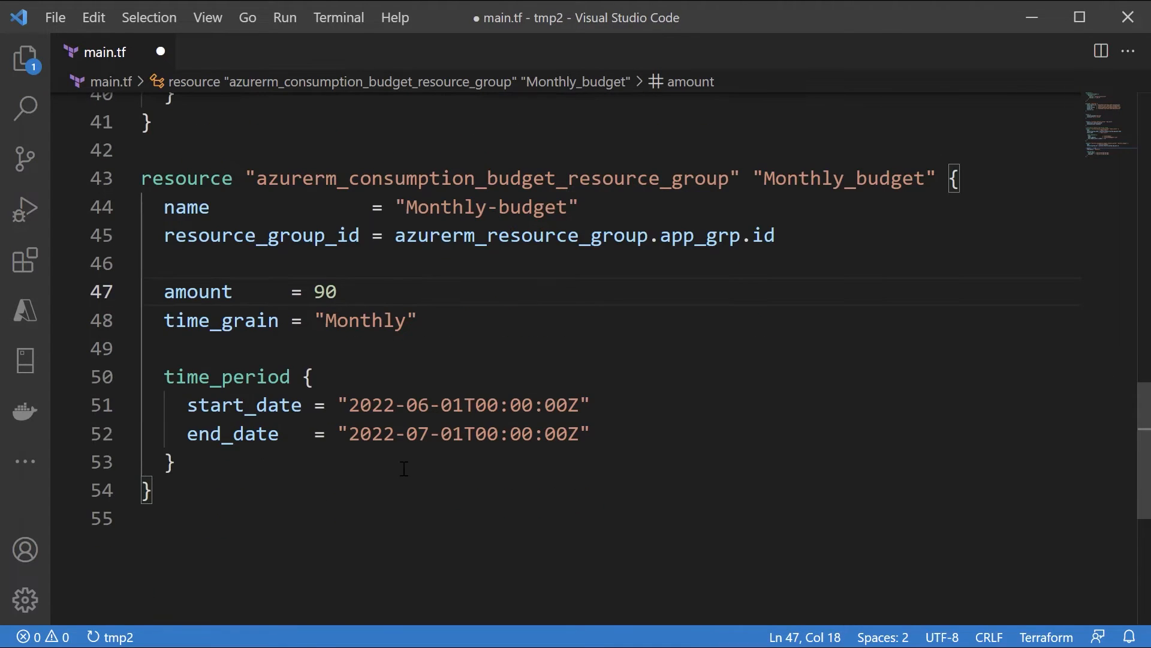
{"action": "mouse_move", "coordinate": [415, 499]}
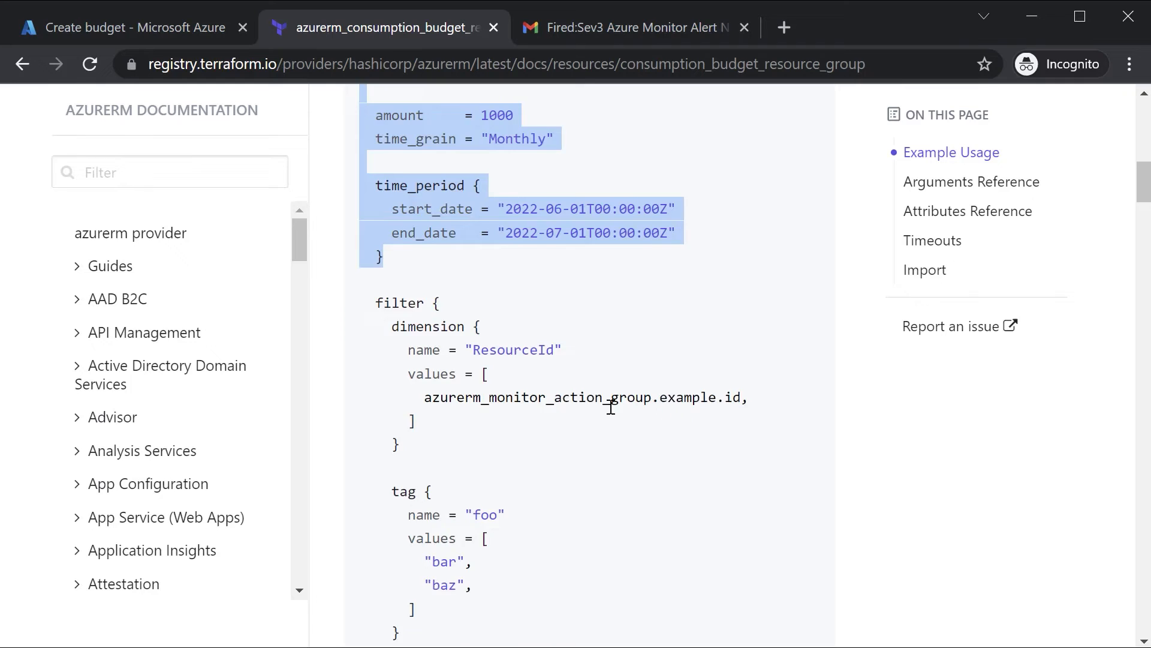
- Scroll the example code to the notification block for copying
{"action": "scroll", "scroll_direction": "down", "scroll_amount": 3}
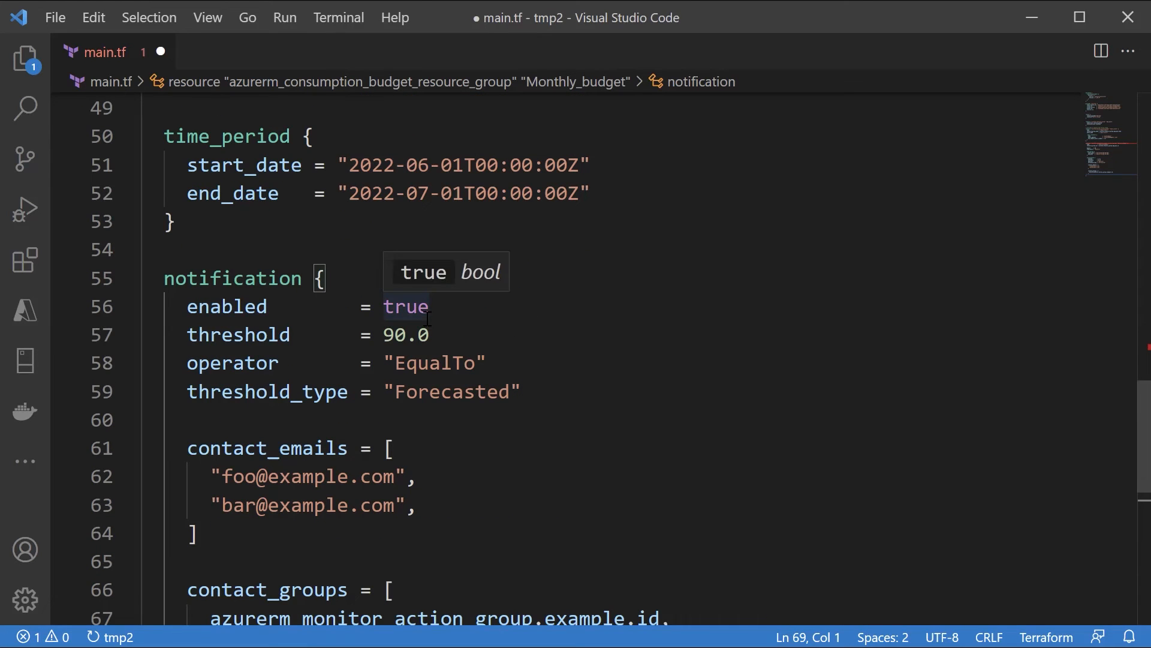
- Set the notification threshold to 70.0, remove contact_emails and reference the email_alert action group
{"action": "left_click", "coordinate": [388, 335]}
{"action": "type", "text": "7"}
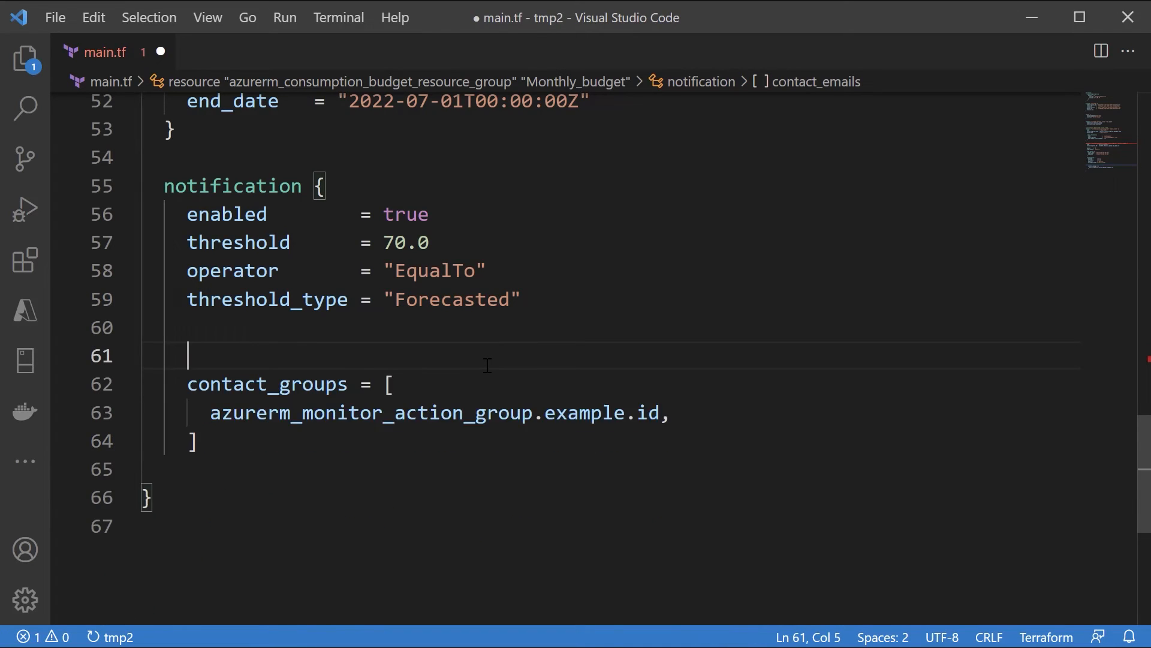
{"action": "key", "text": "Backspace"}
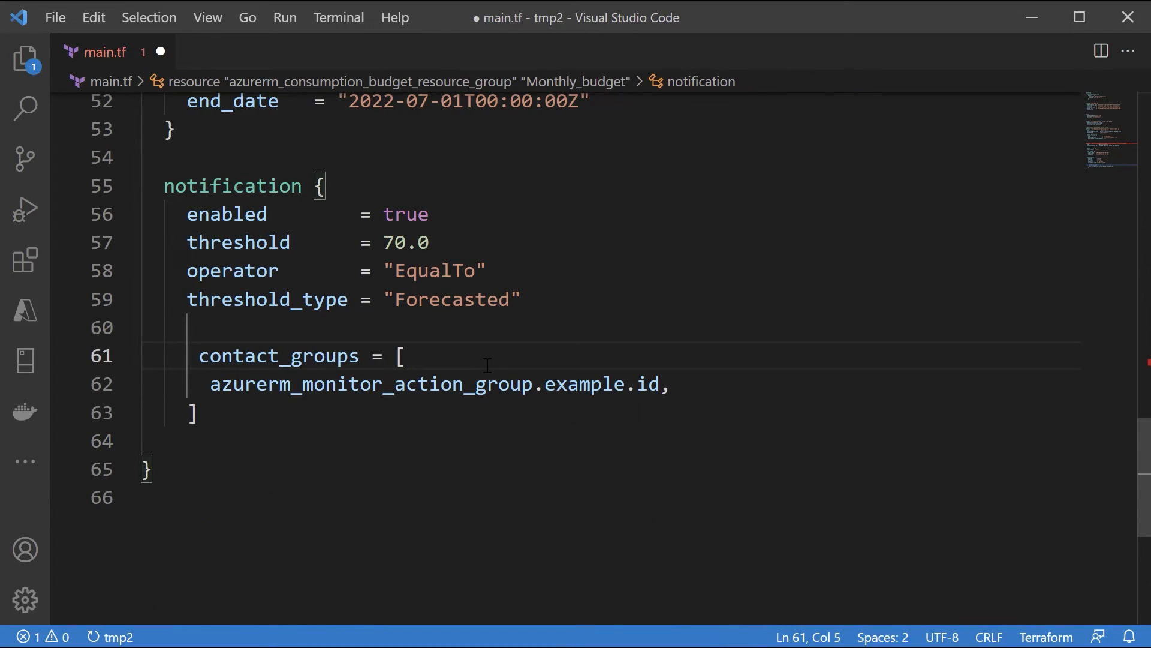
{"action": "scroll", "scroll_direction": "up", "scroll_amount": 3}
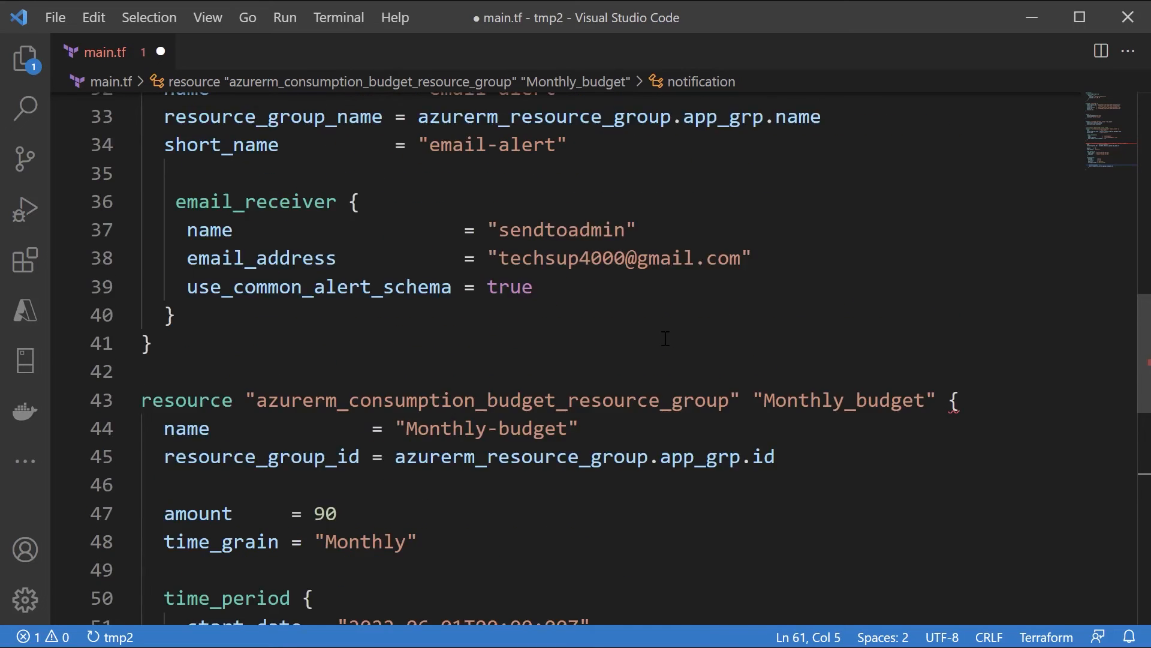
{"action": "scroll", "scroll_direction": "up", "scroll_amount": 3}
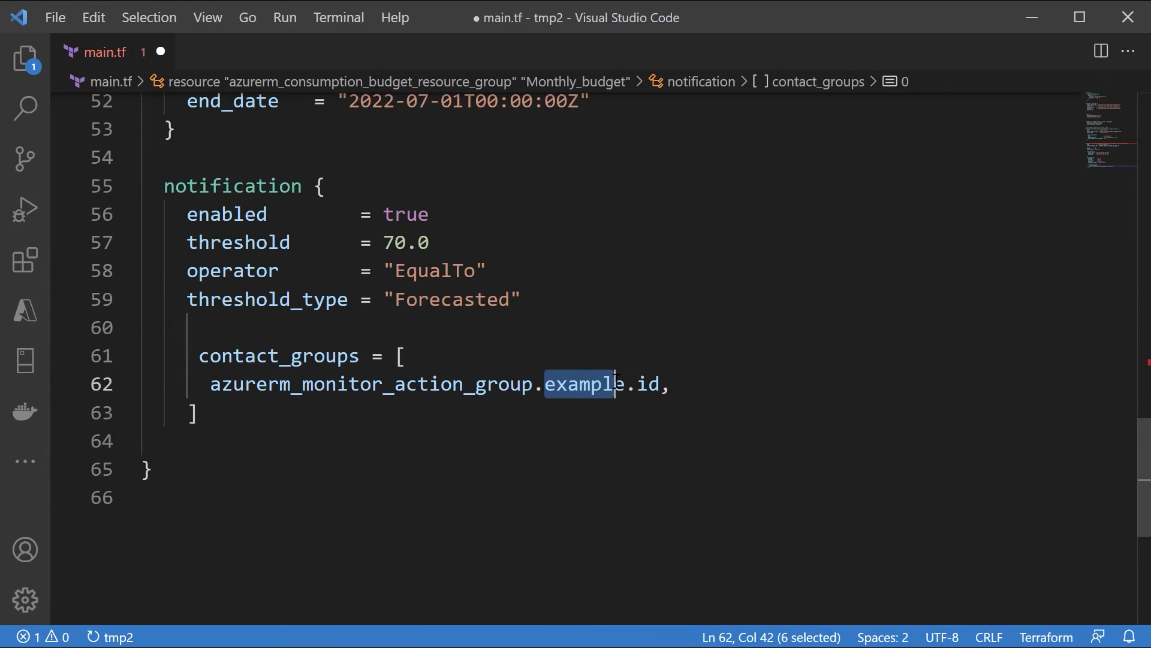
{"action": "type", "text": "email_alert"}
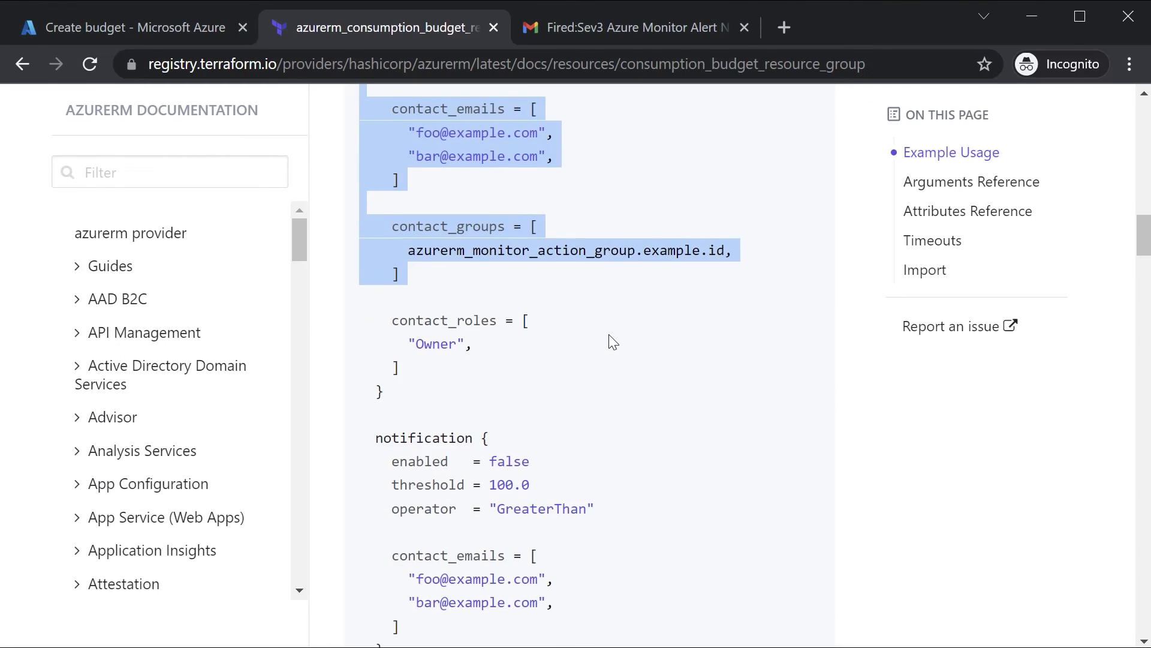
{"action": "scroll", "scroll_direction": "down", "scroll_amount": 3}
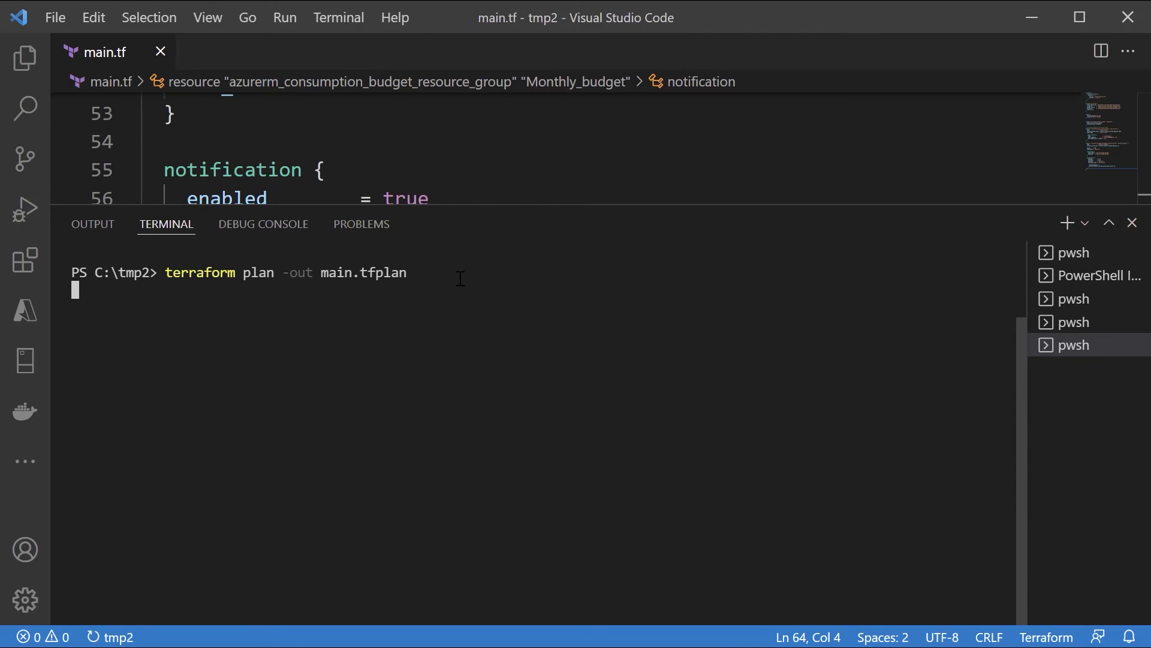
- Run terraform plan -out main.tfplan in the terminal, reporting 3 resources to add
{"action": "key", "text": "Return"}
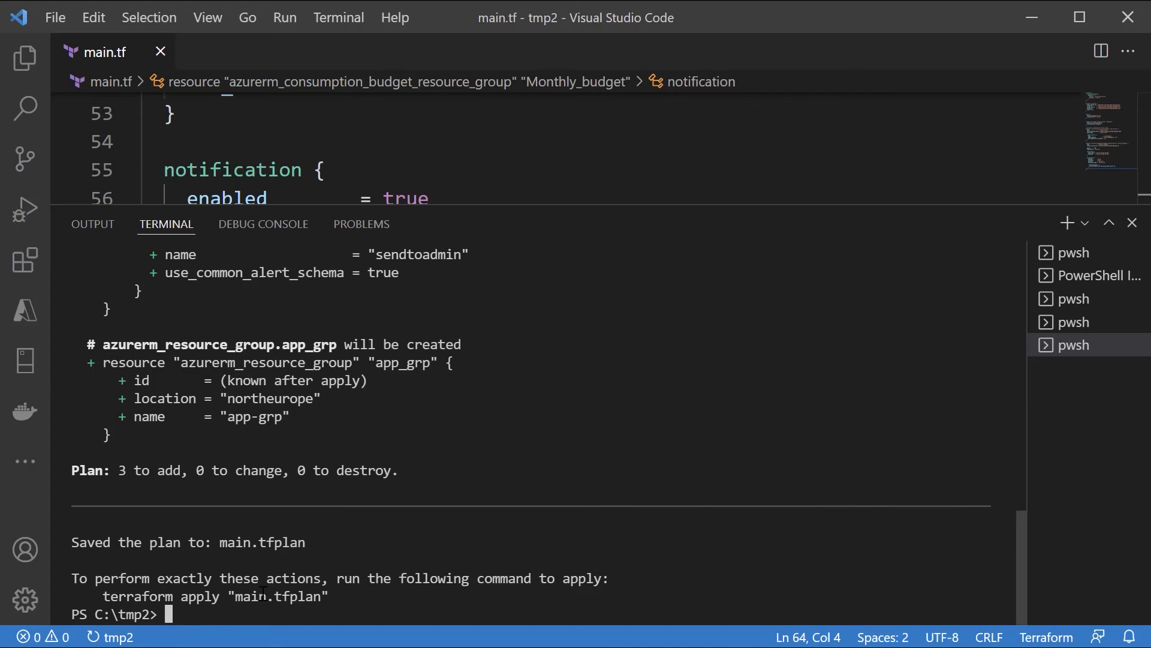
{"action": "type", "text": "terraform destroy"}
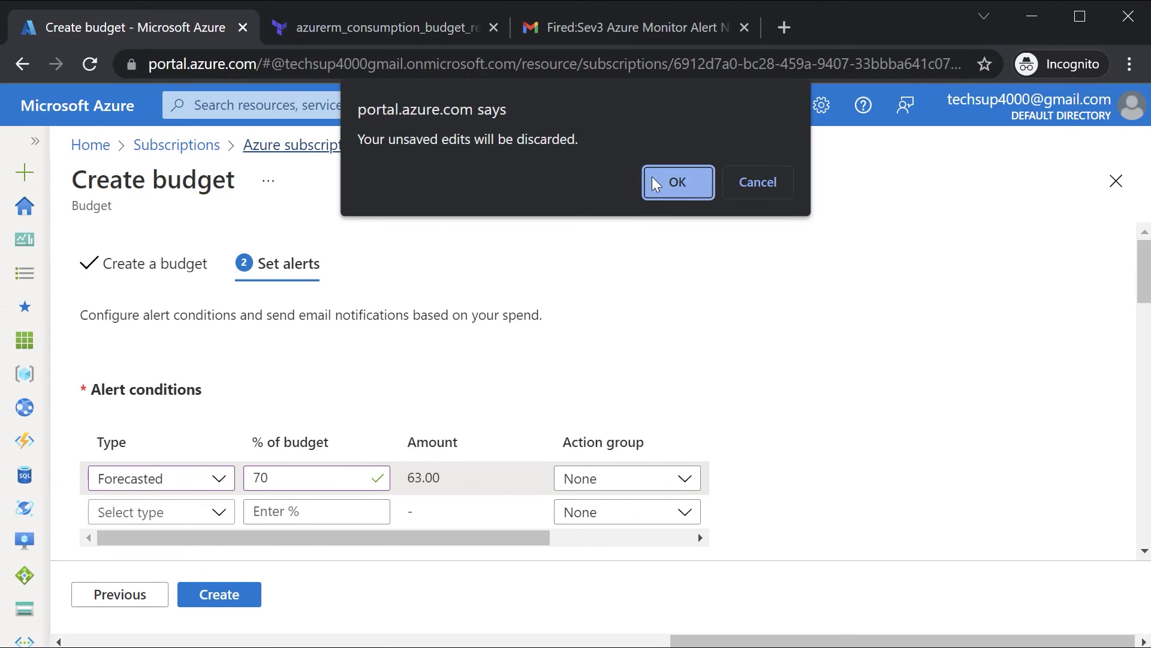
- Discard the draft budget and refresh the list to show Monthly-budget for app-grp
{"action": "left_click", "coordinate": [676, 182]}
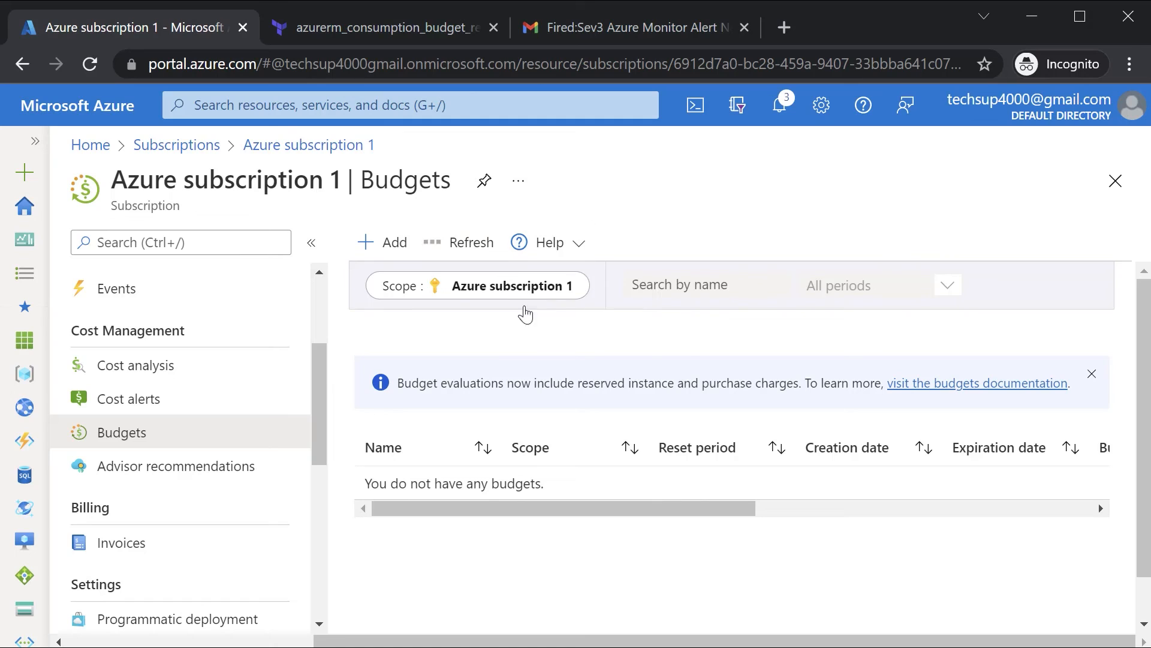
{"action": "mouse_move", "coordinate": [674, 414]}
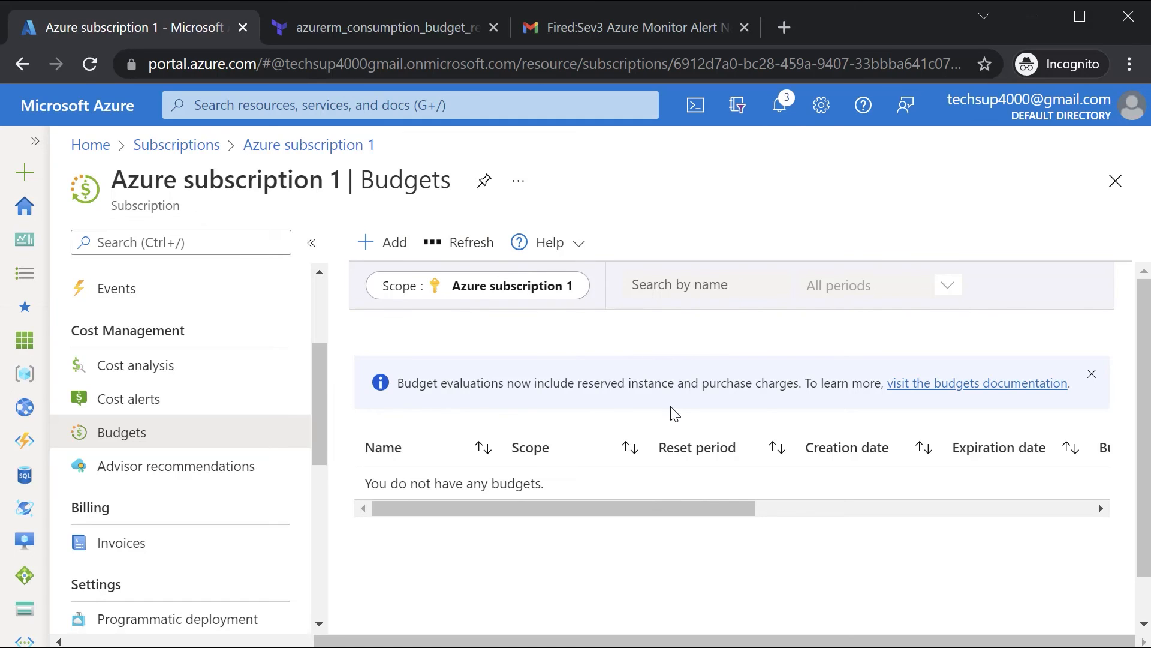
{"action": "mouse_move", "coordinate": [778, 515]}
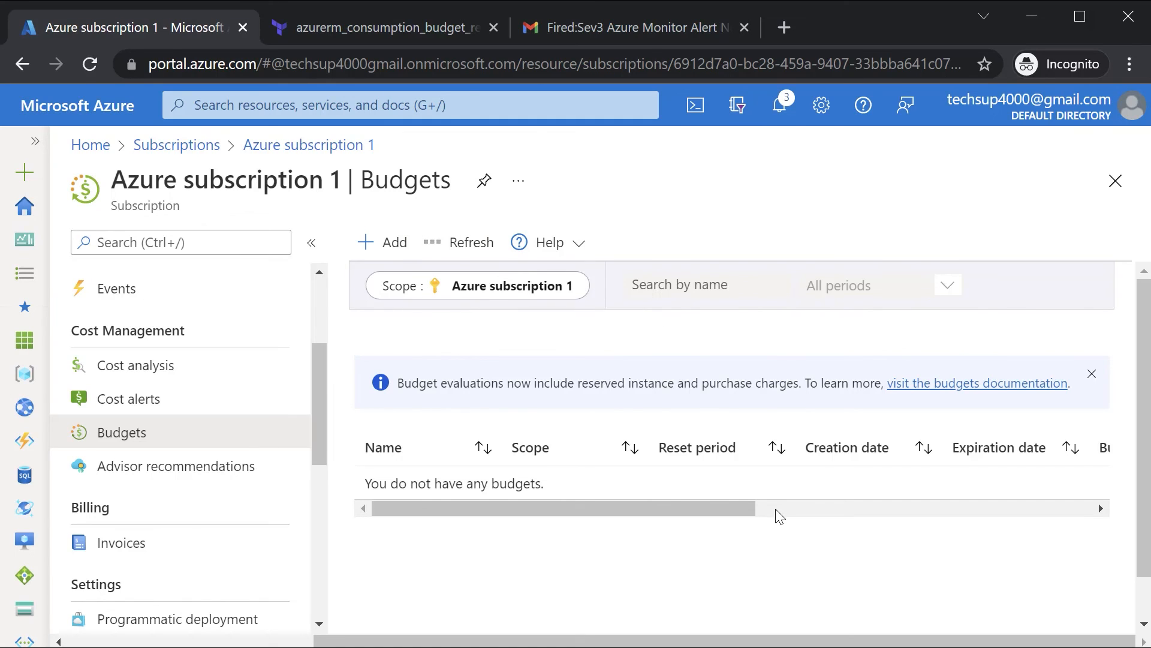
{"action": "left_click", "coordinate": [468, 243]}
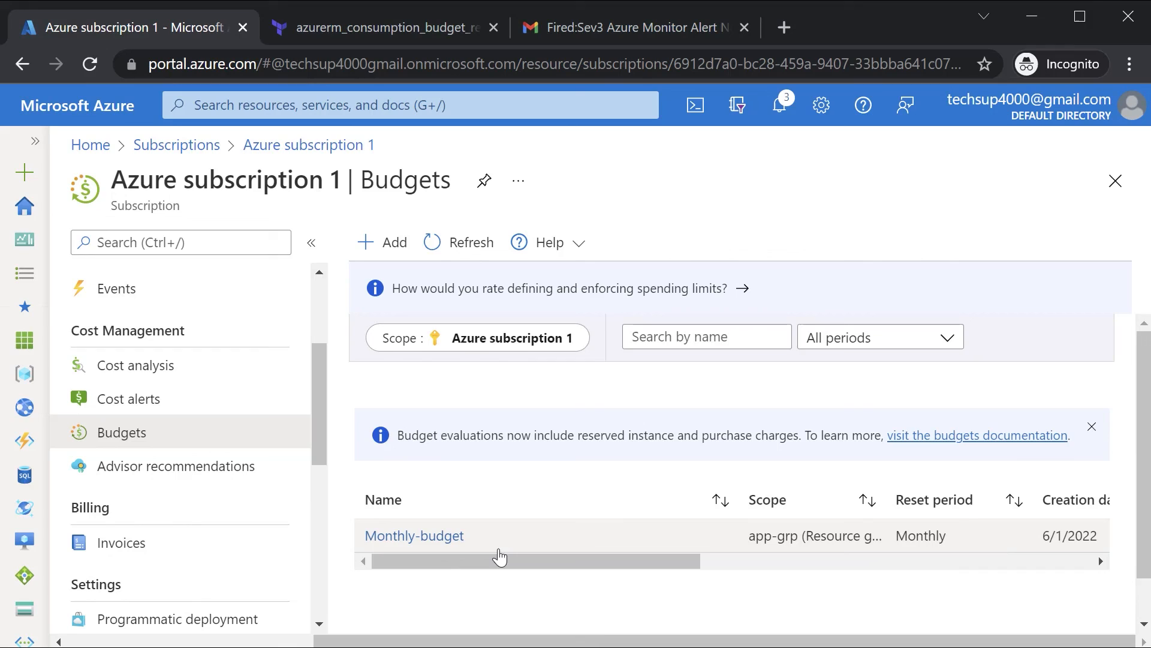
{"action": "mouse_move", "coordinate": [495, 552]}
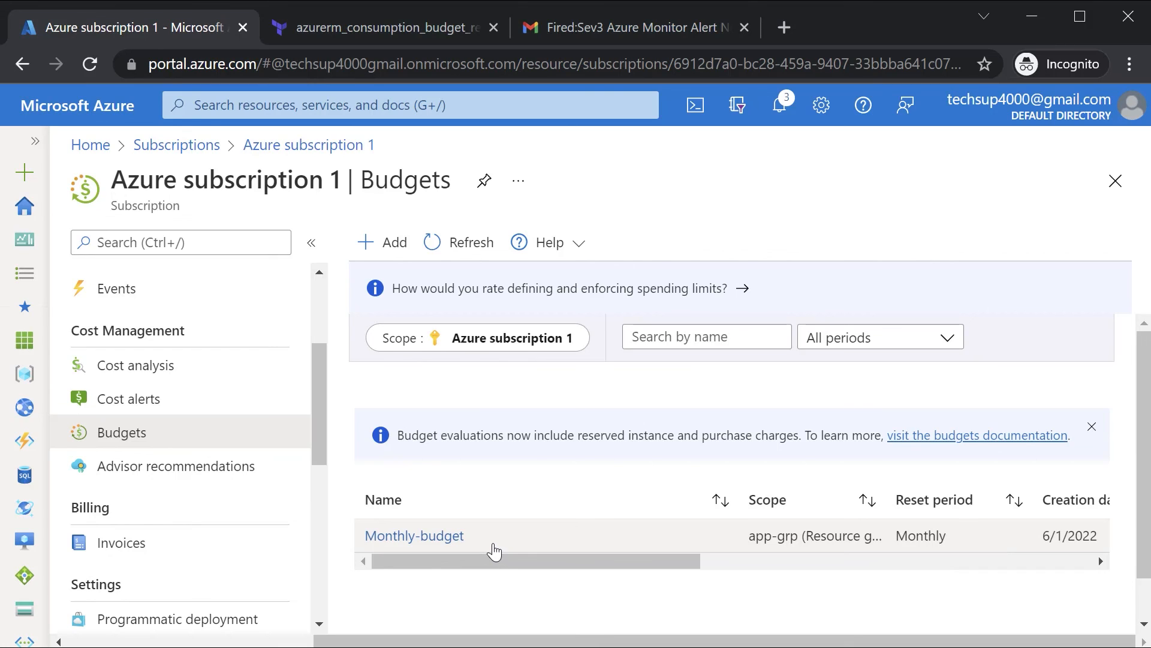
{"action": "mouse_move", "coordinate": [486, 537]}
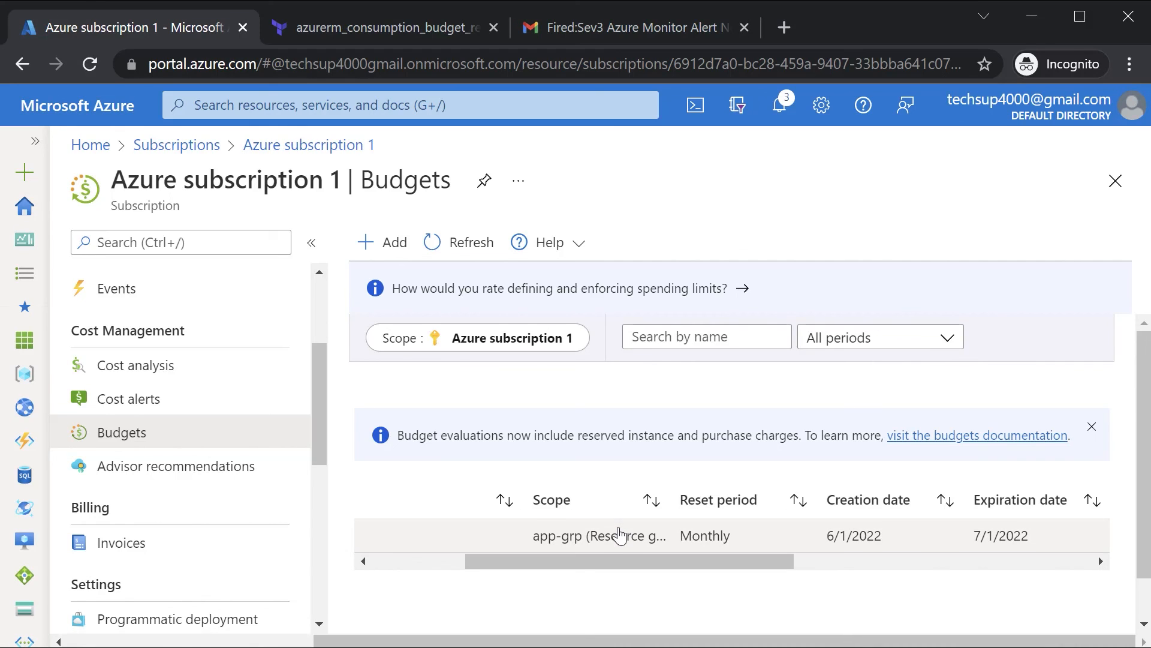
{"action": "mouse_move", "coordinate": [619, 535]}
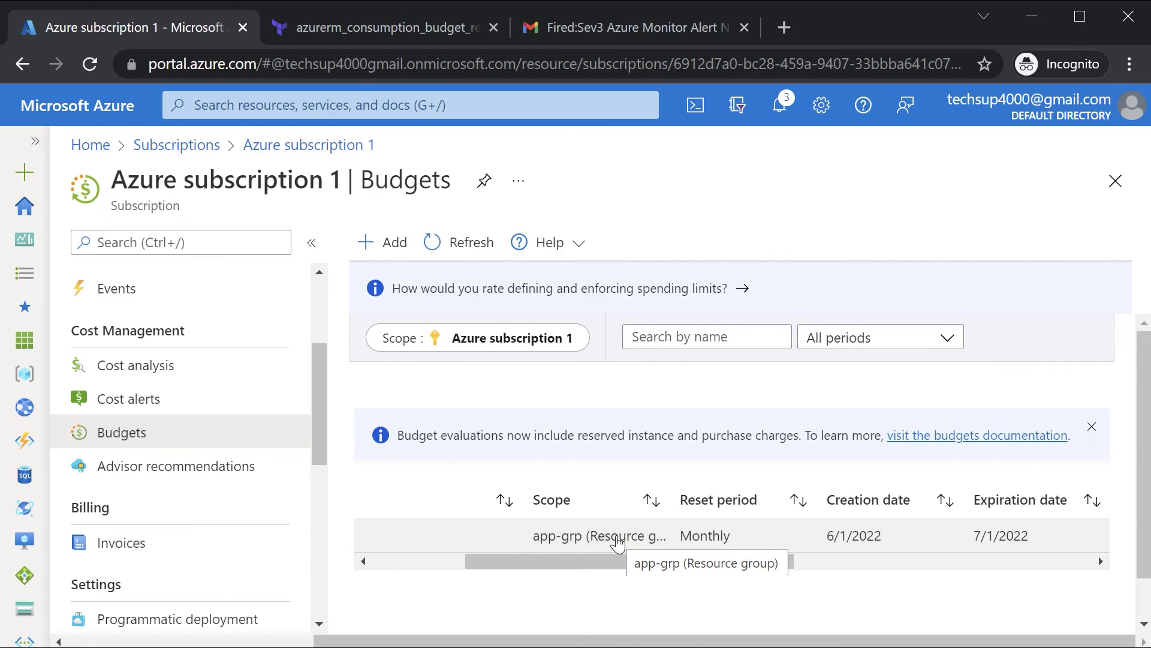
{"action": "mouse_move", "coordinate": [617, 540]}
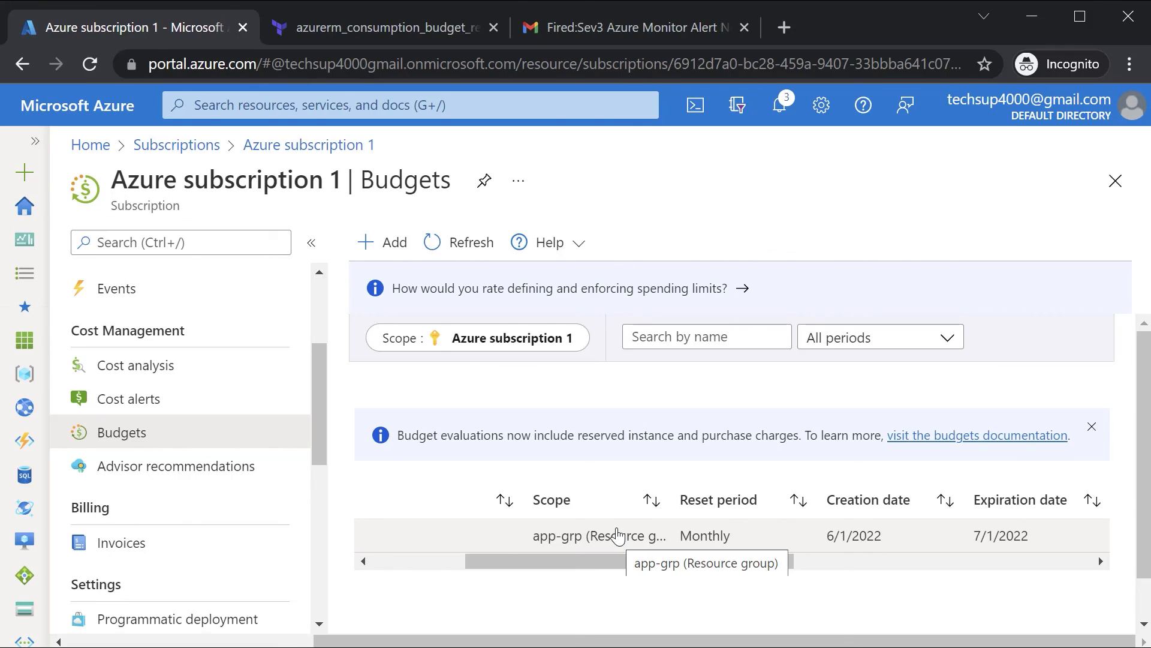